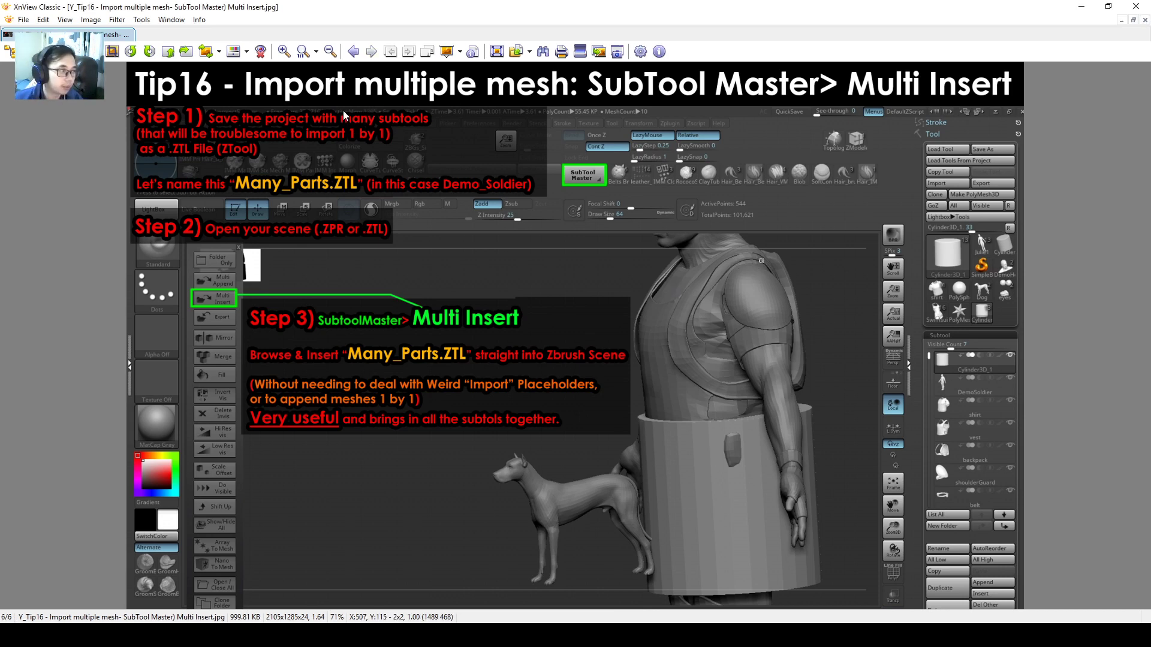
mouse_move(576, 117)
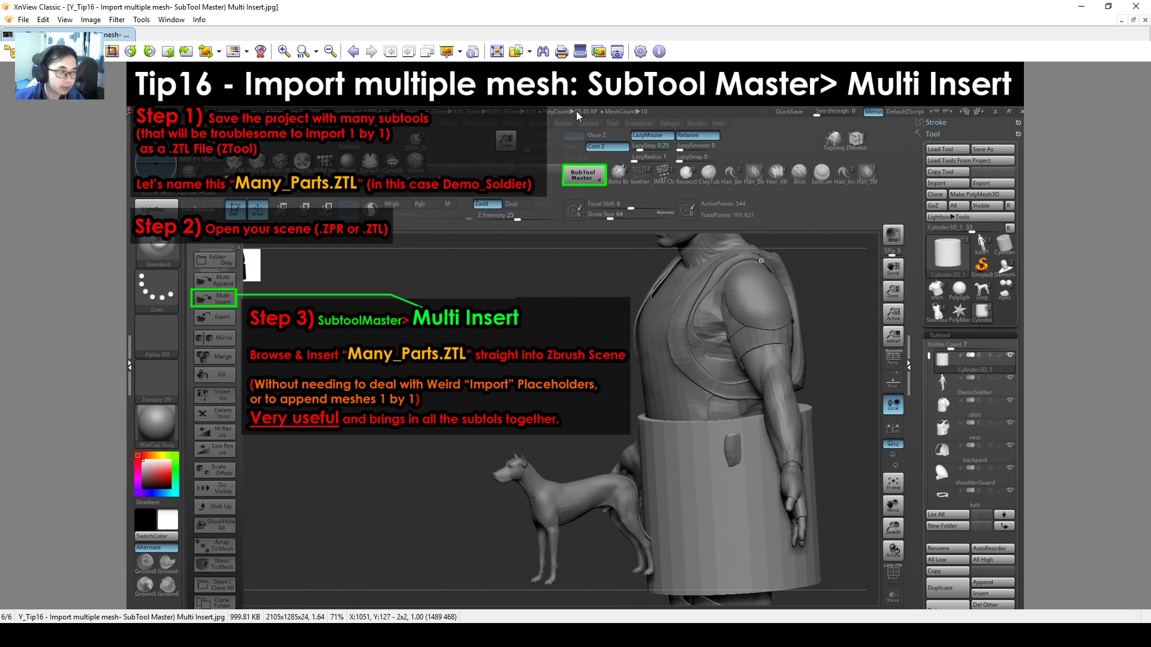
mouse_move(1009, 112)
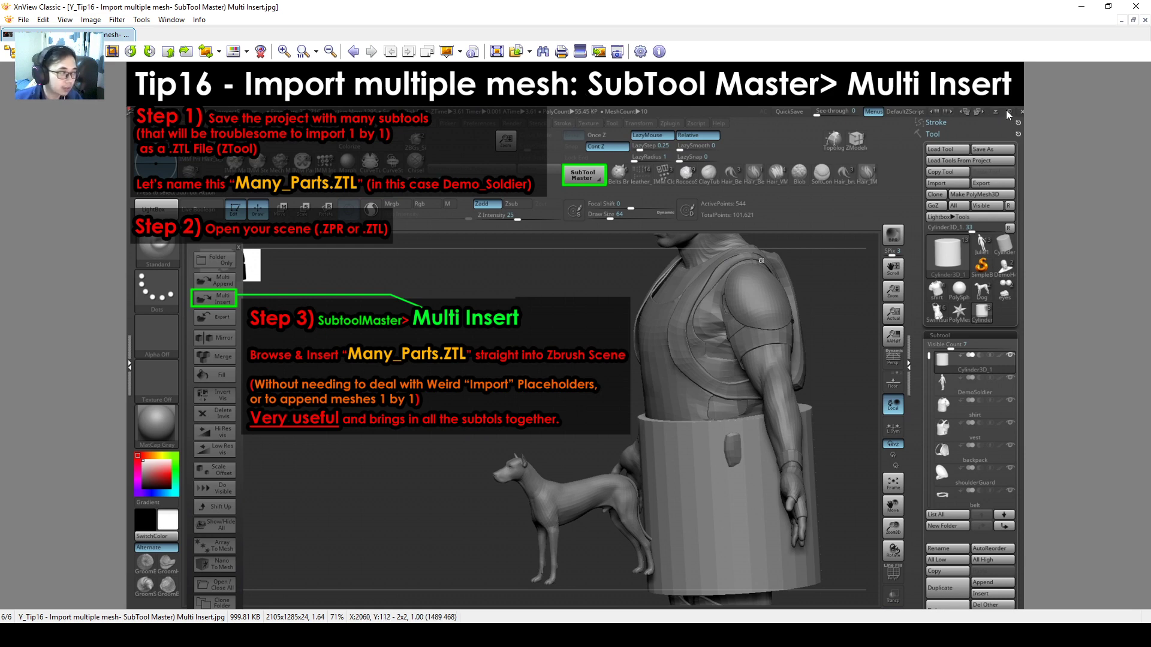
mouse_move(562, 150)
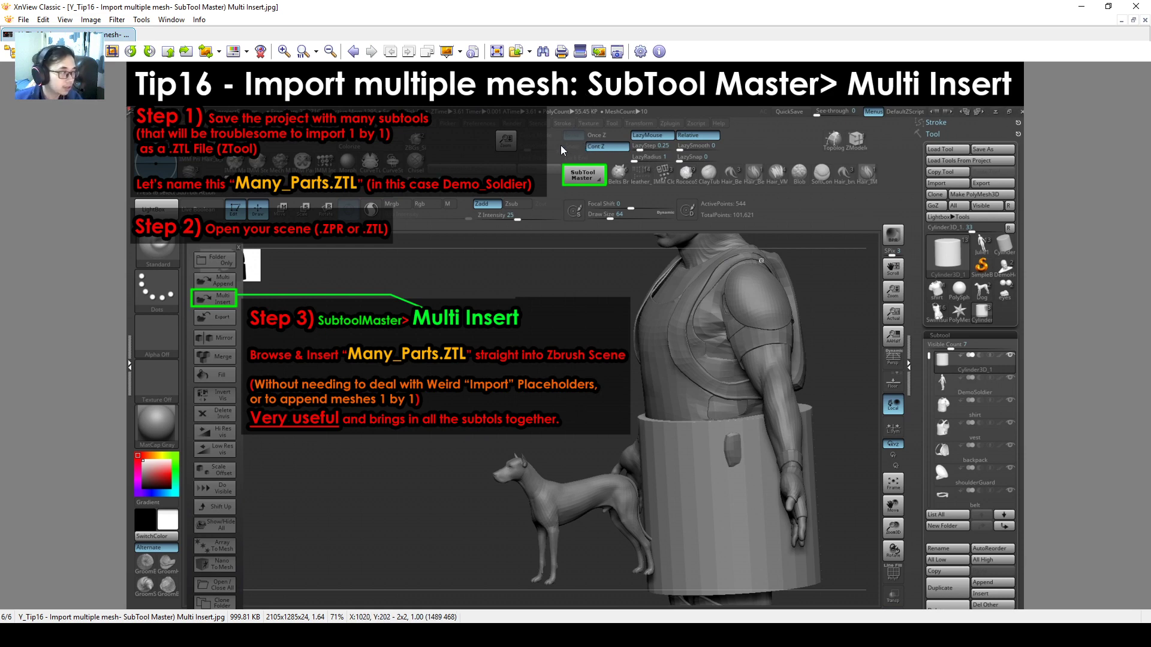
mouse_move(520, 273)
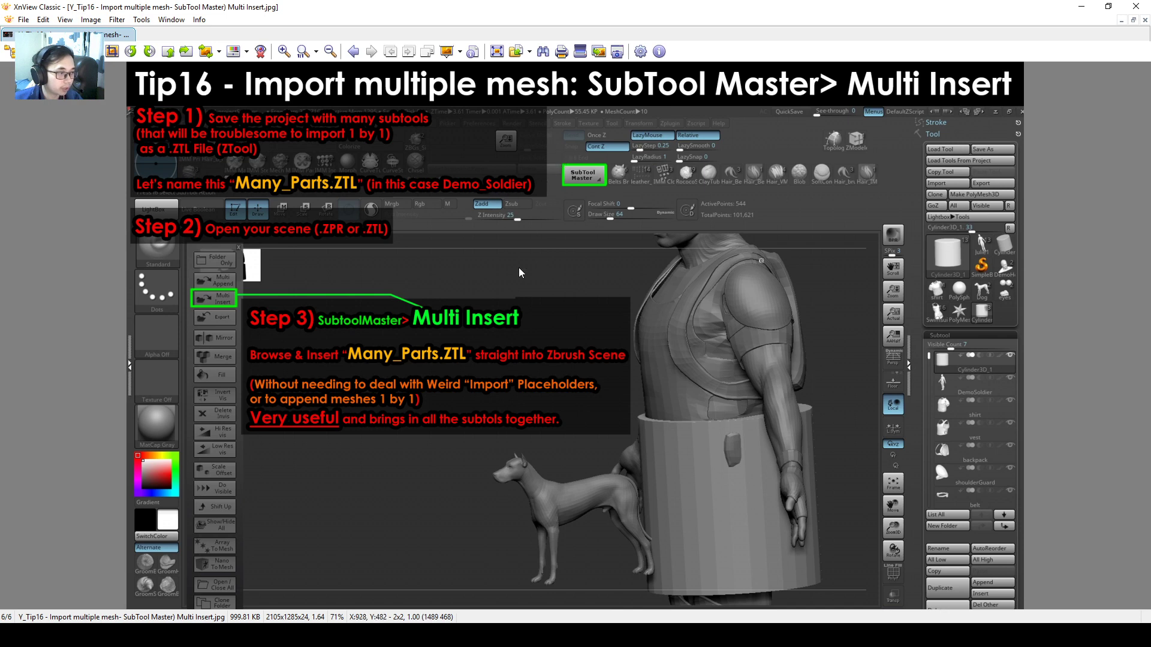
mouse_move(589, 315)
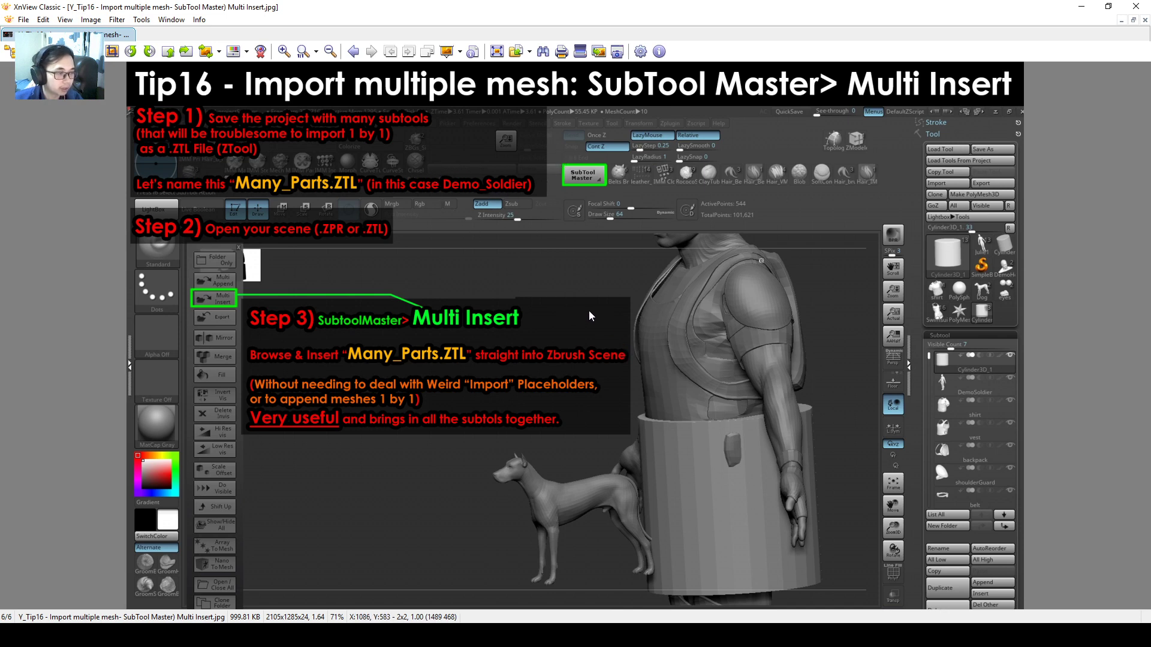
Step: Look over the Tip16 Multi Insert slide before moving to ZBrush
drag(623, 226, 832, 569)
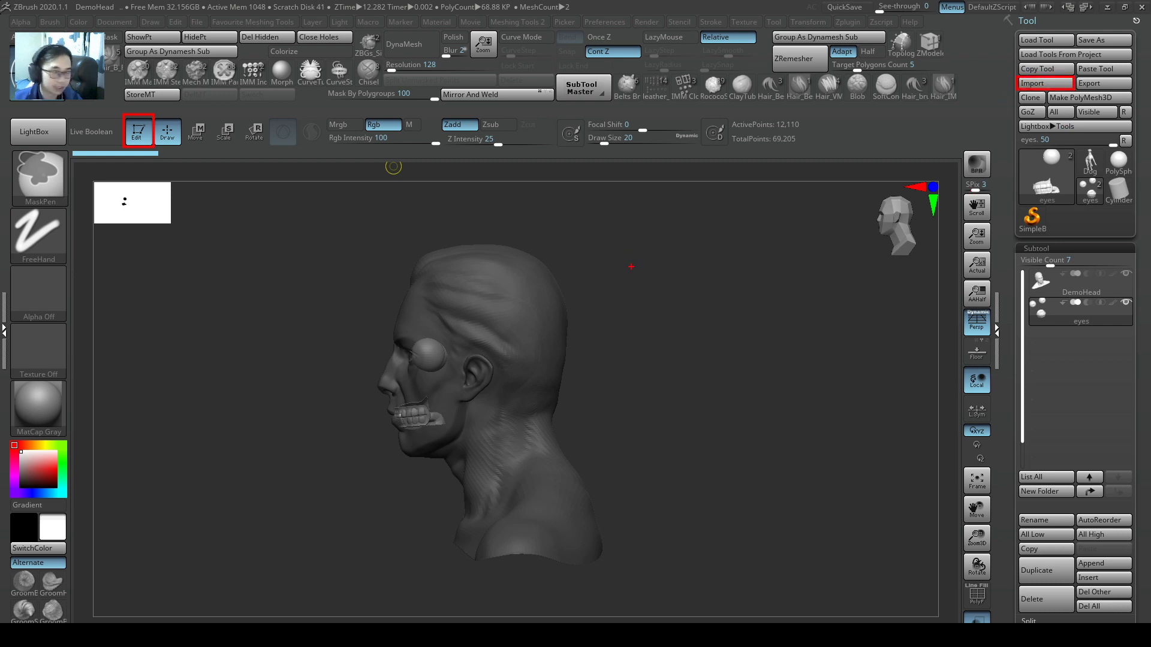
Step: Load the DemoSoldier.ZPR project from LightBox, discarding unsaved changes to the head
click(37, 132)
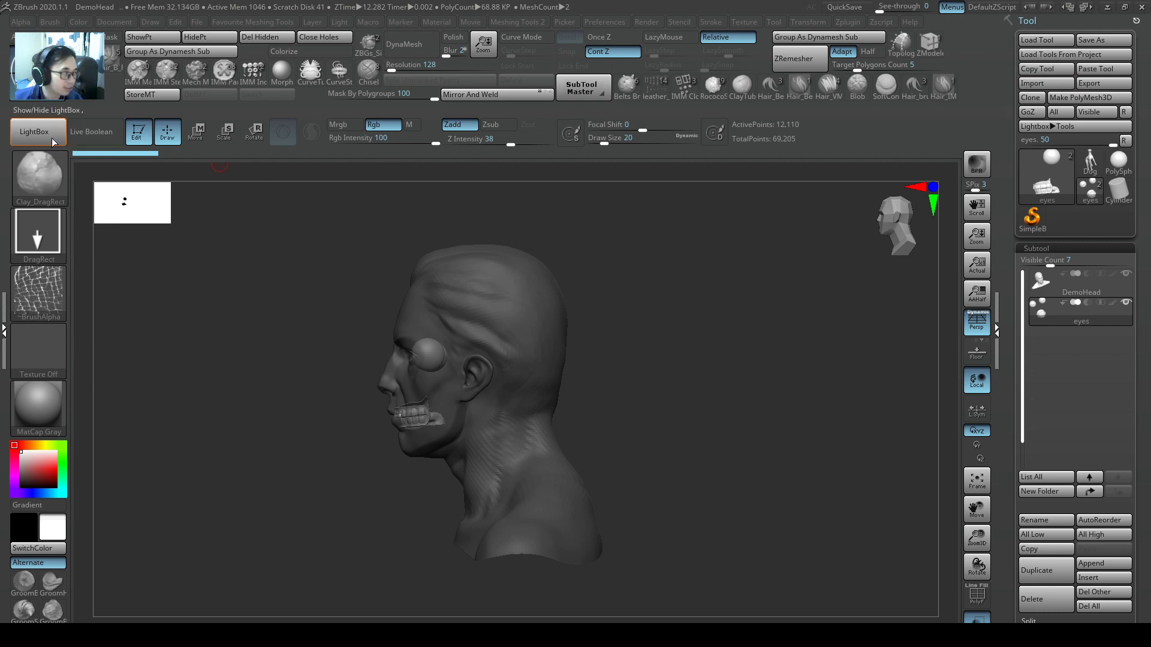
mouse_move(137, 132)
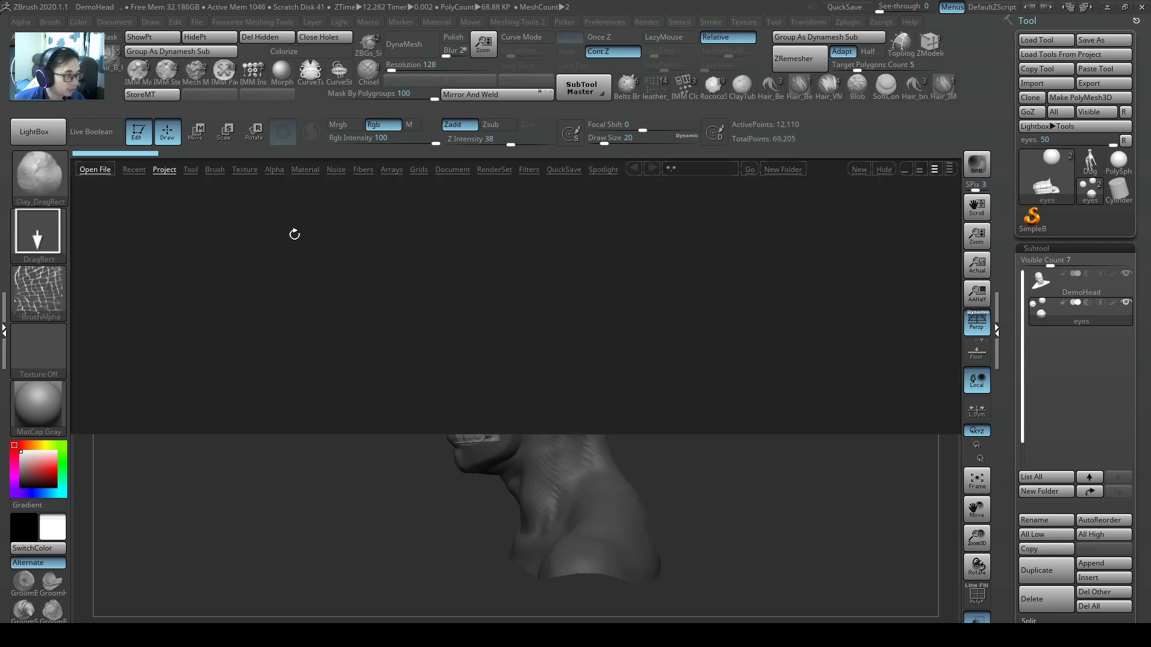
click(506, 369)
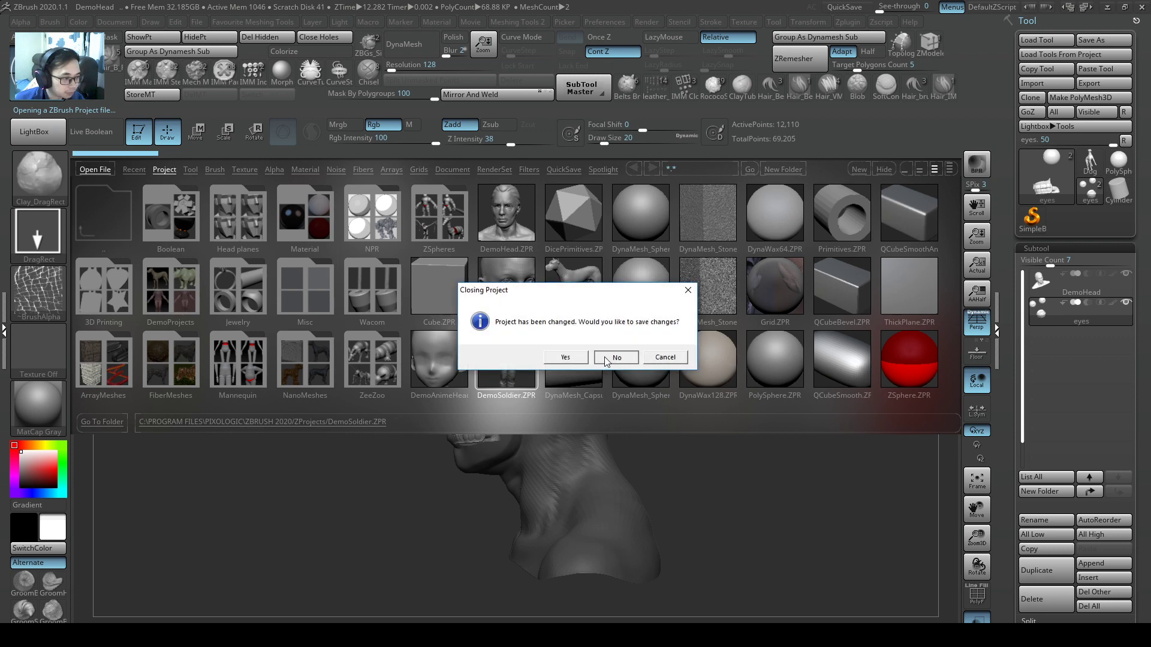
click(616, 357)
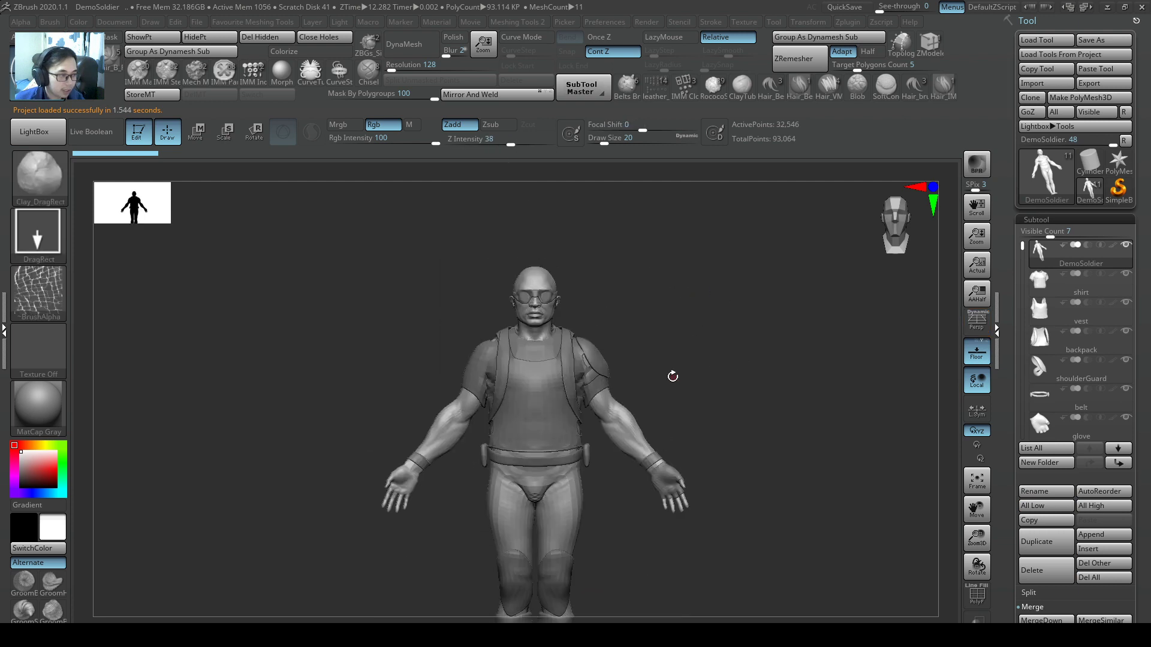
Step: Enlarge the soldier in view and make the boots subtool active
drag(671, 376, 769, 403)
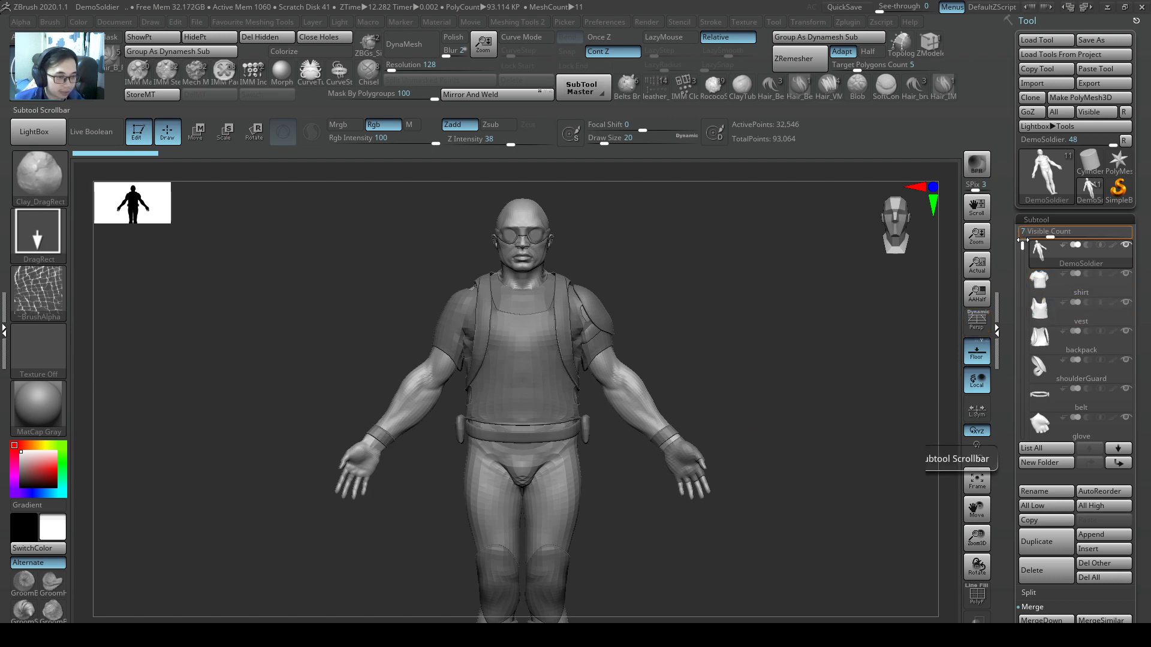
scroll(down, 3)
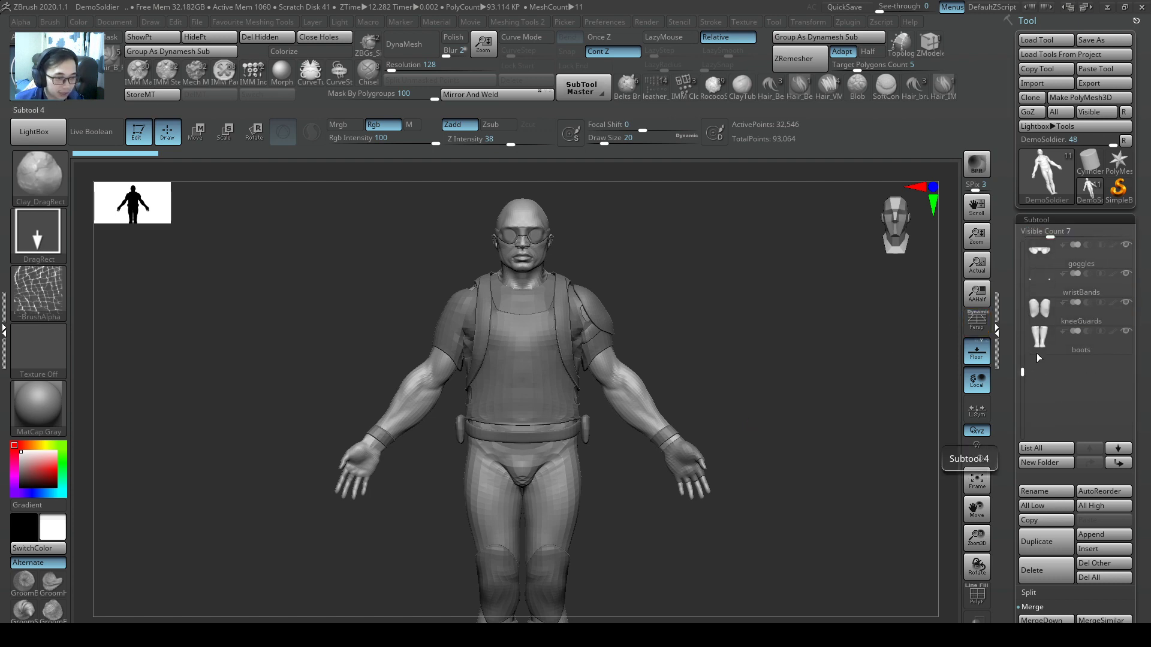
click(1081, 340)
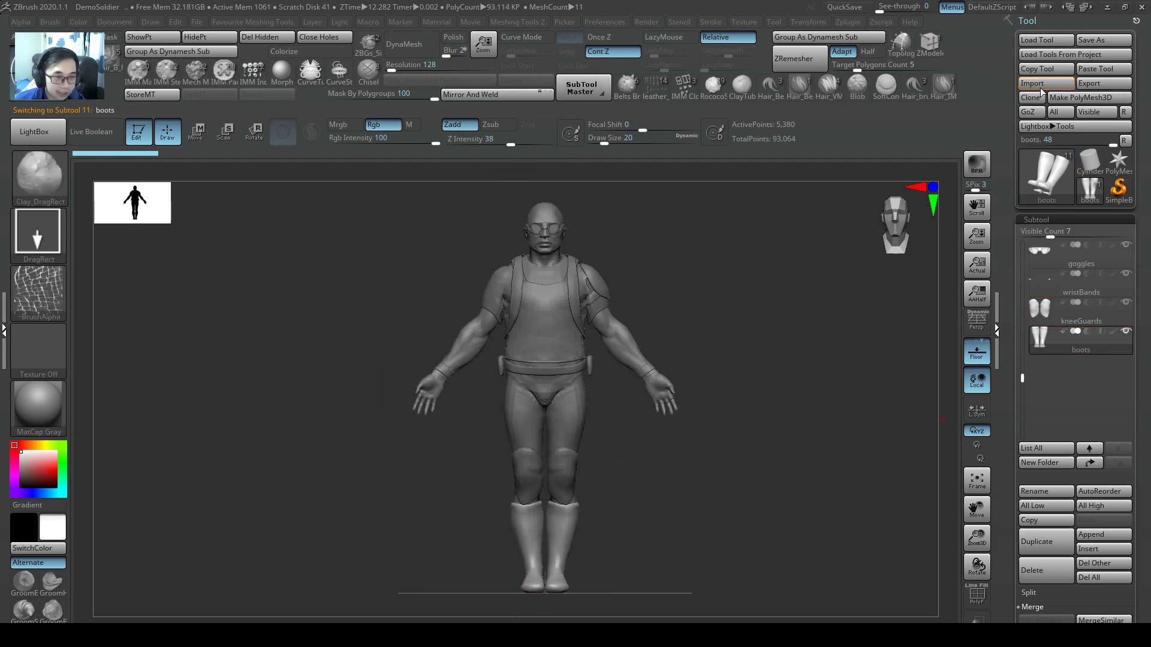
click(1045, 83)
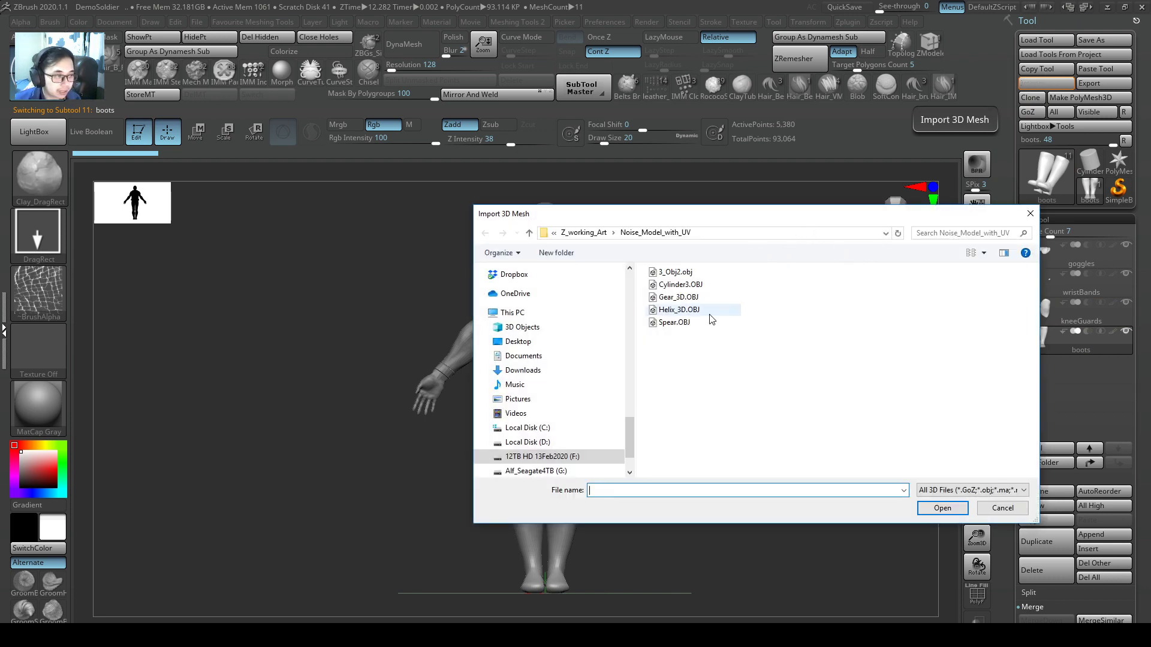
click(677, 309)
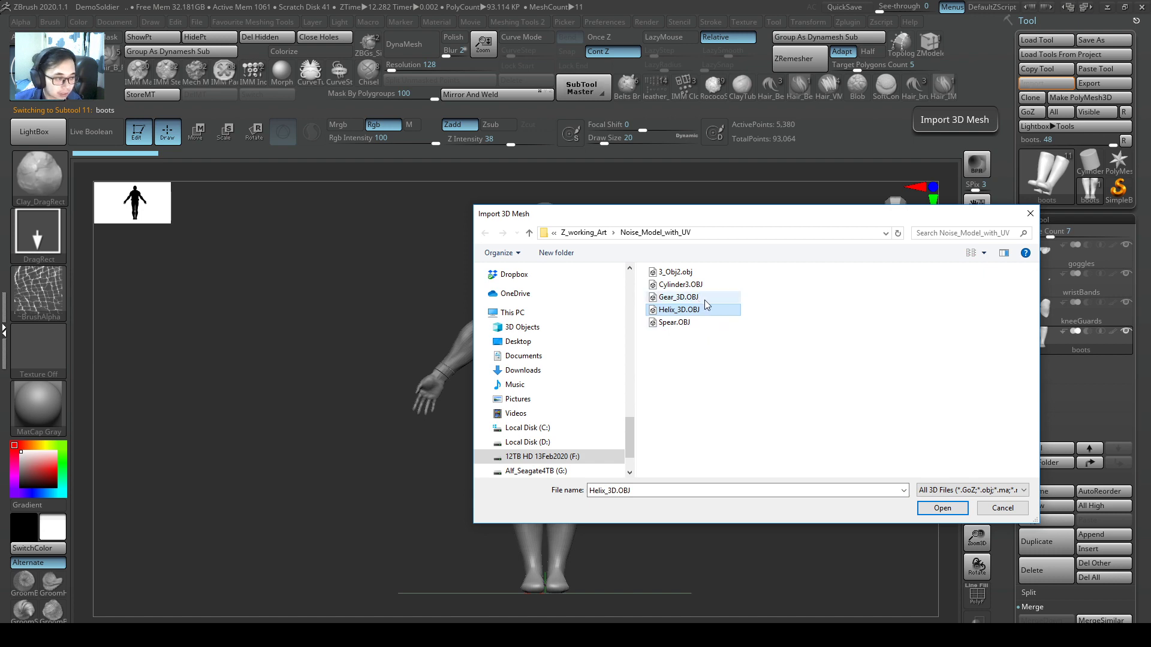
click(942, 508)
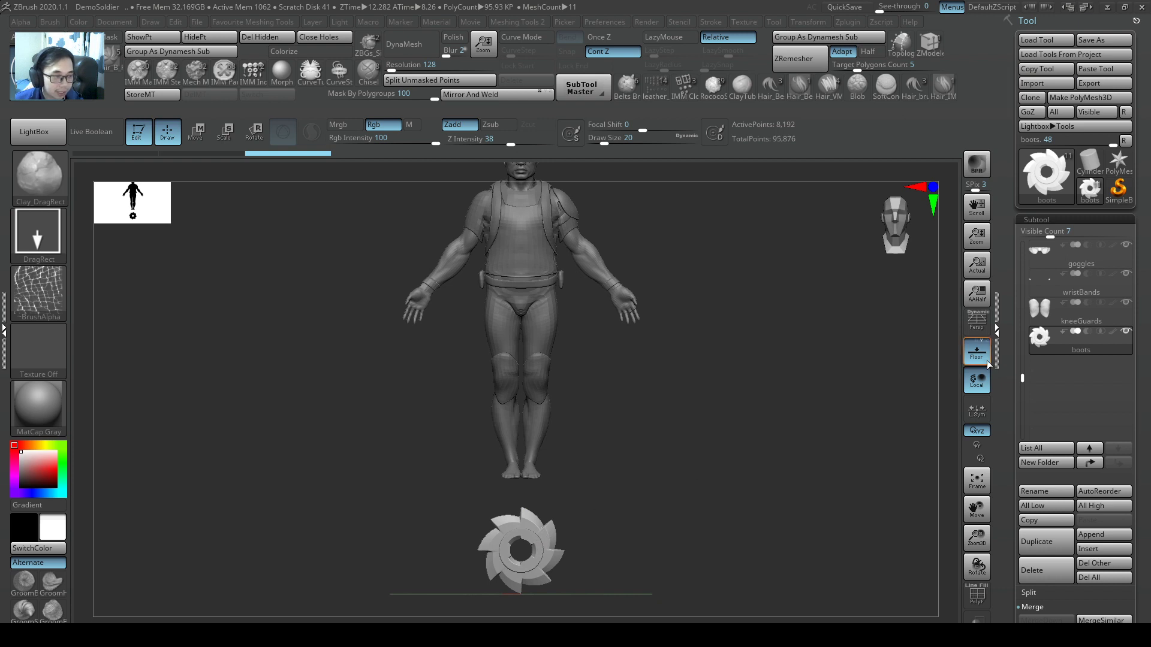
mouse_move(1058, 345)
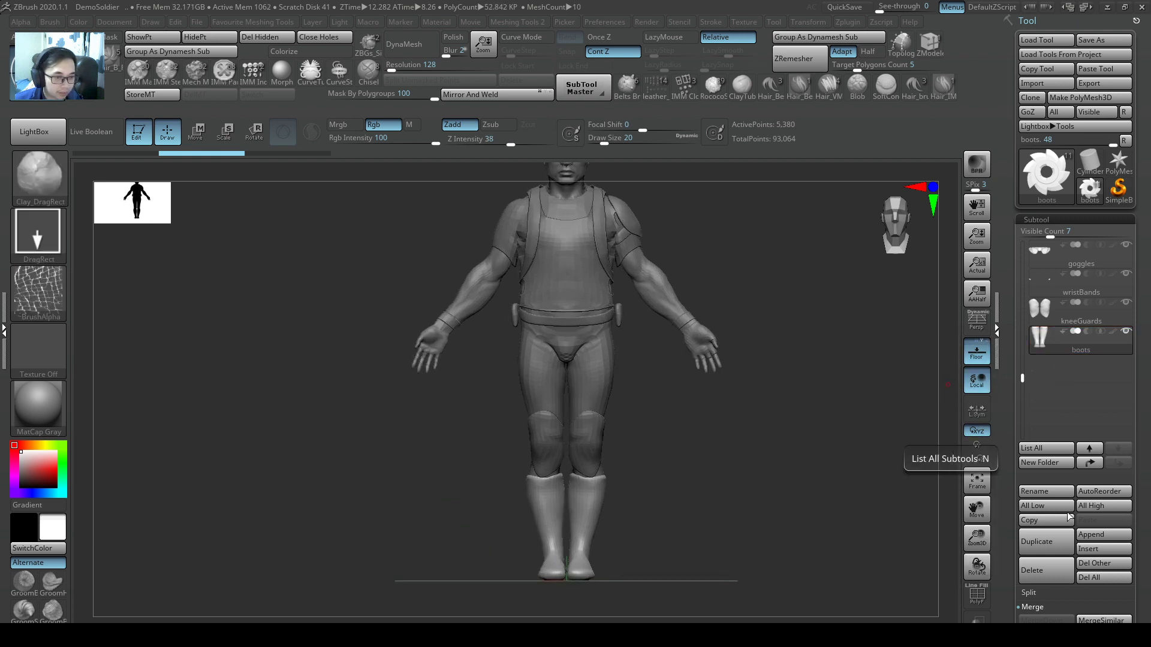
Step: Duplicate the boots as boots1 and import Gear_3D.OBJ into that copy
click(1081, 341)
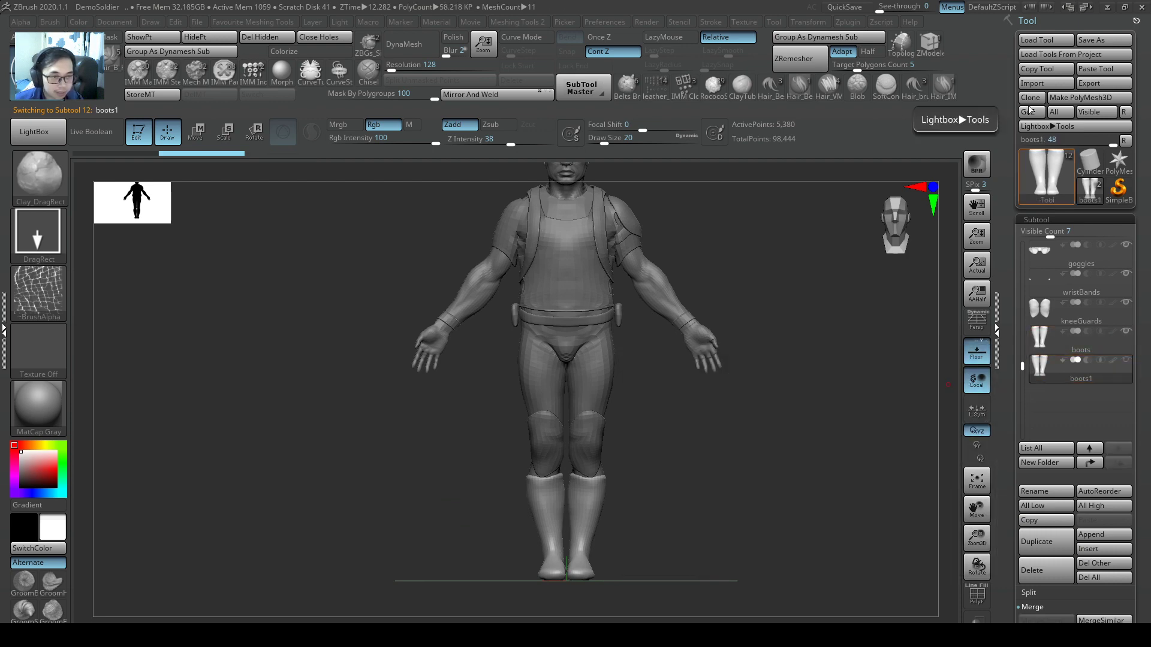
click(1036, 82)
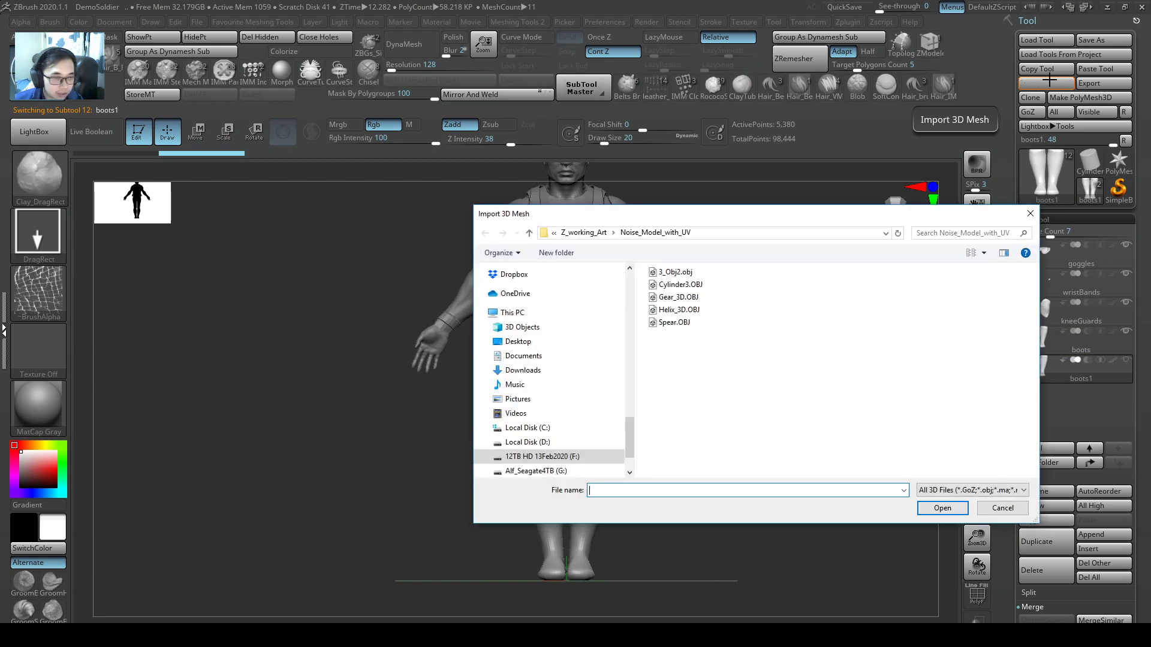
click(677, 297)
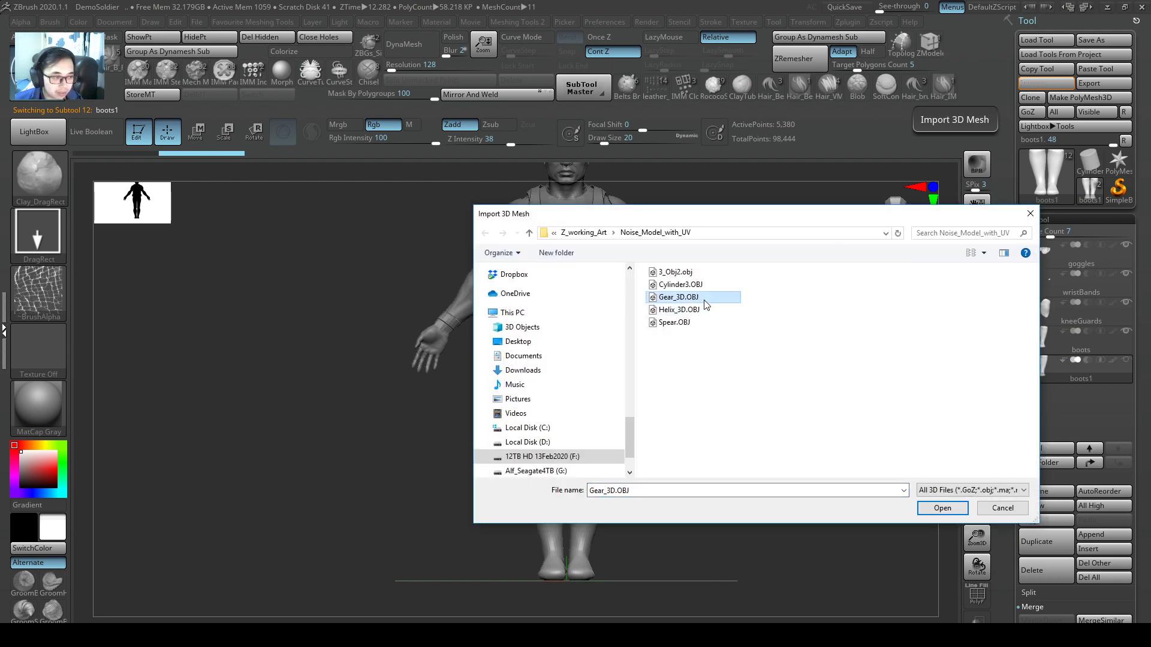
click(942, 508)
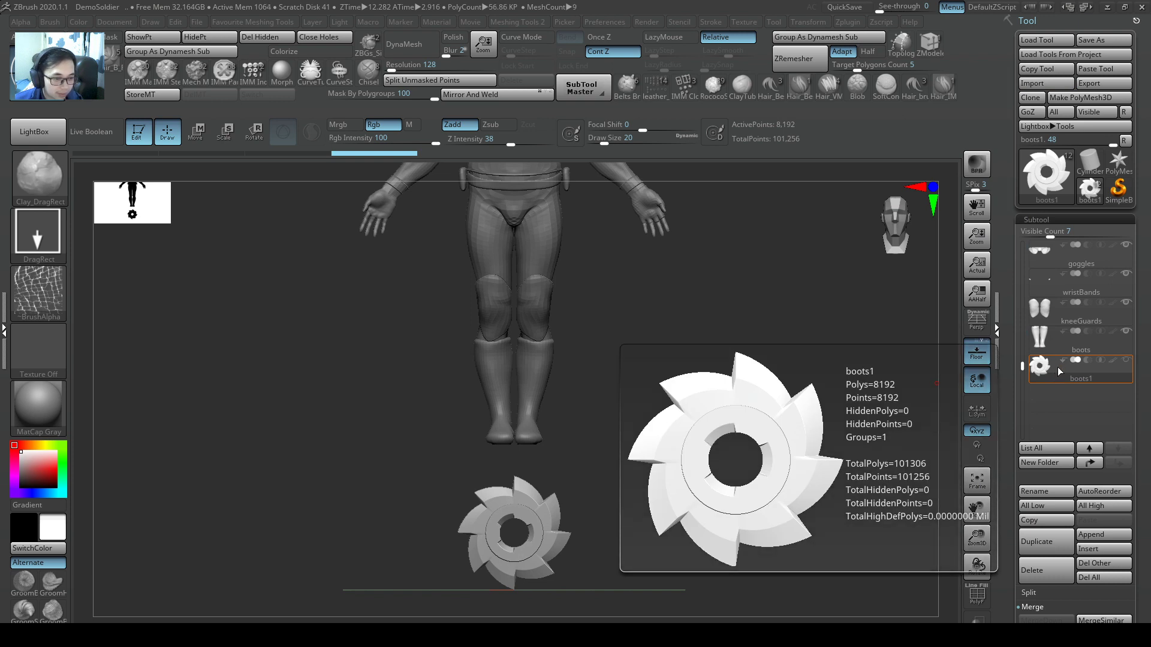
click(196, 132)
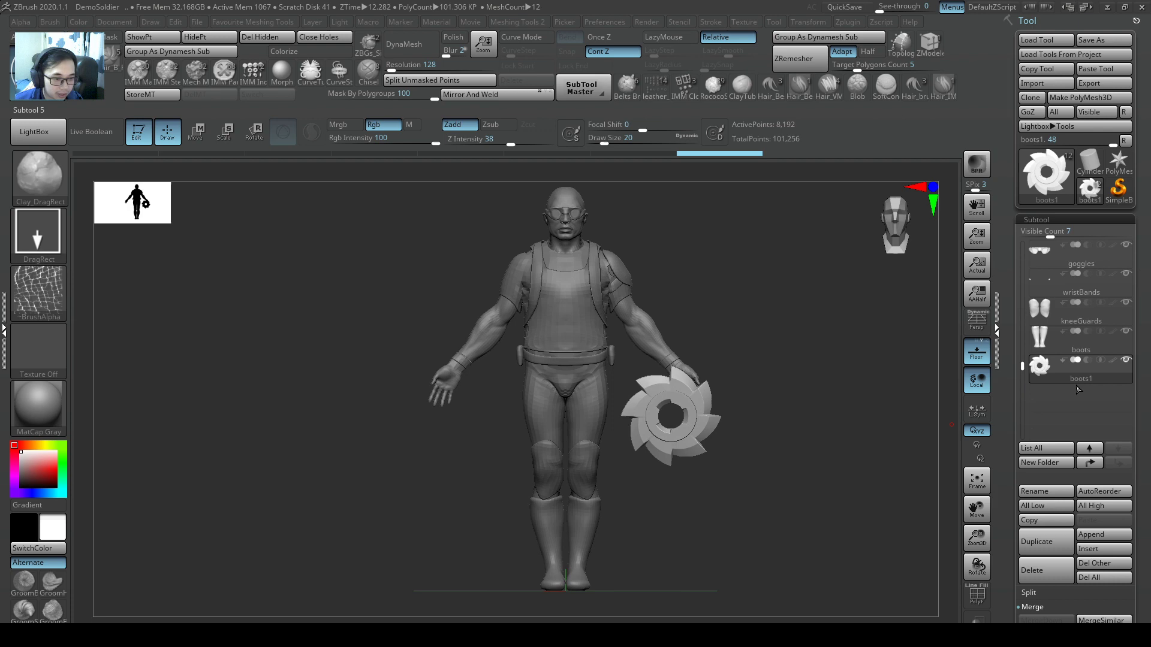
Step: Copy the gear as boots2 and move it aside with the gizmo, away from the first gear
click(1082, 312)
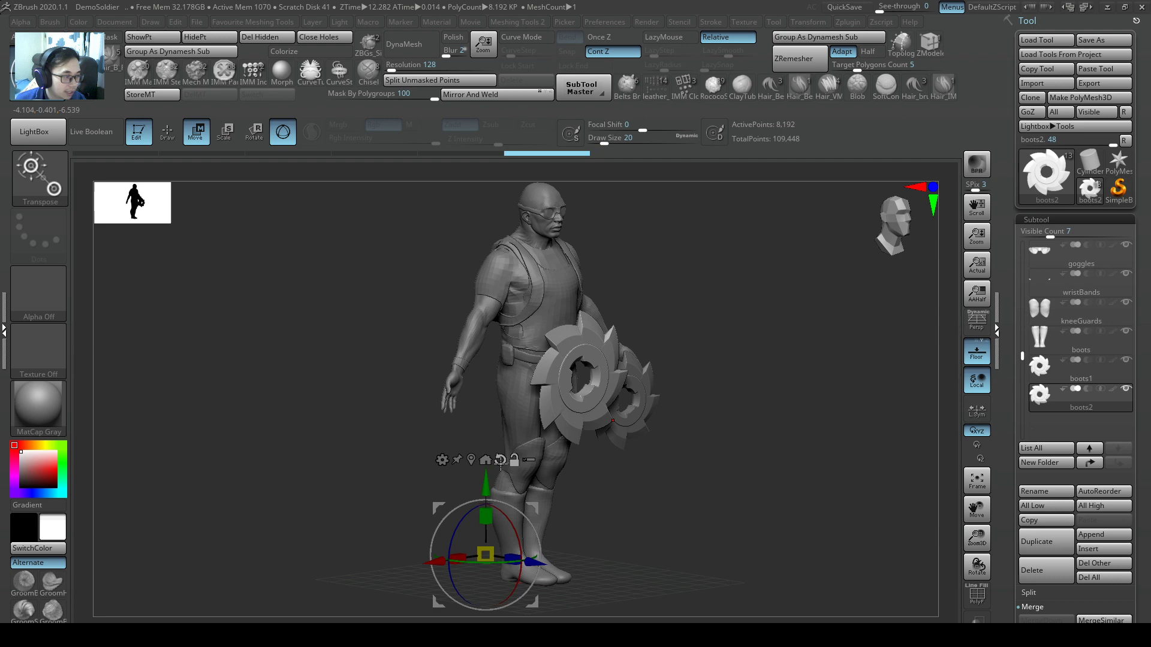
drag(484, 554, 580, 360)
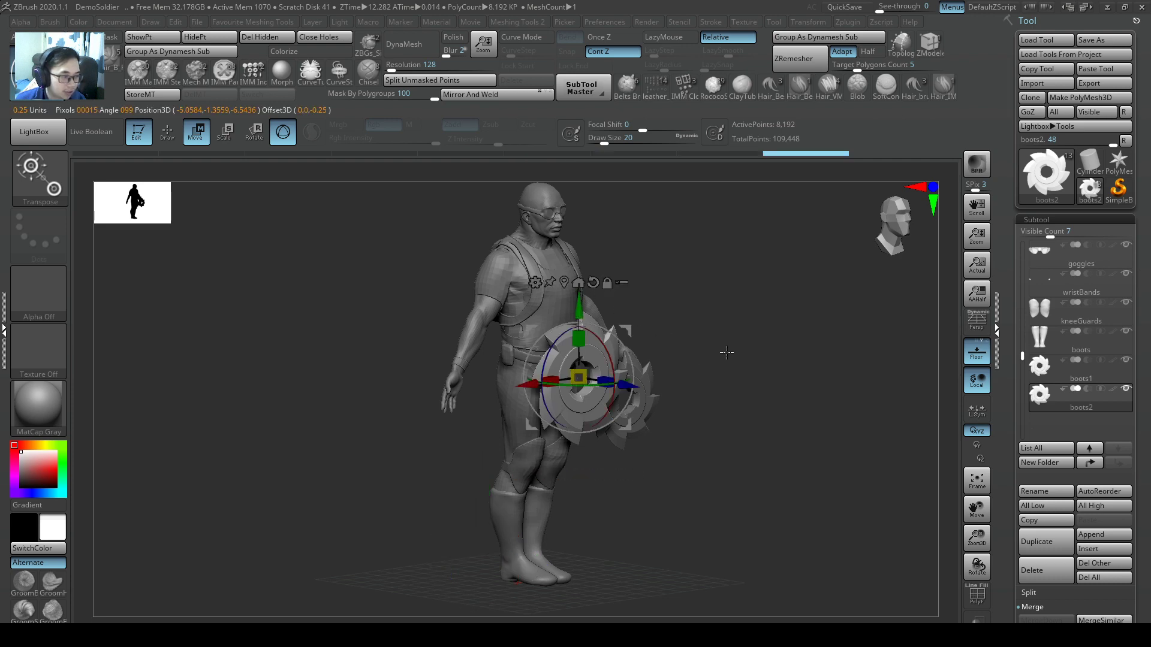
drag(578, 377, 385, 293)
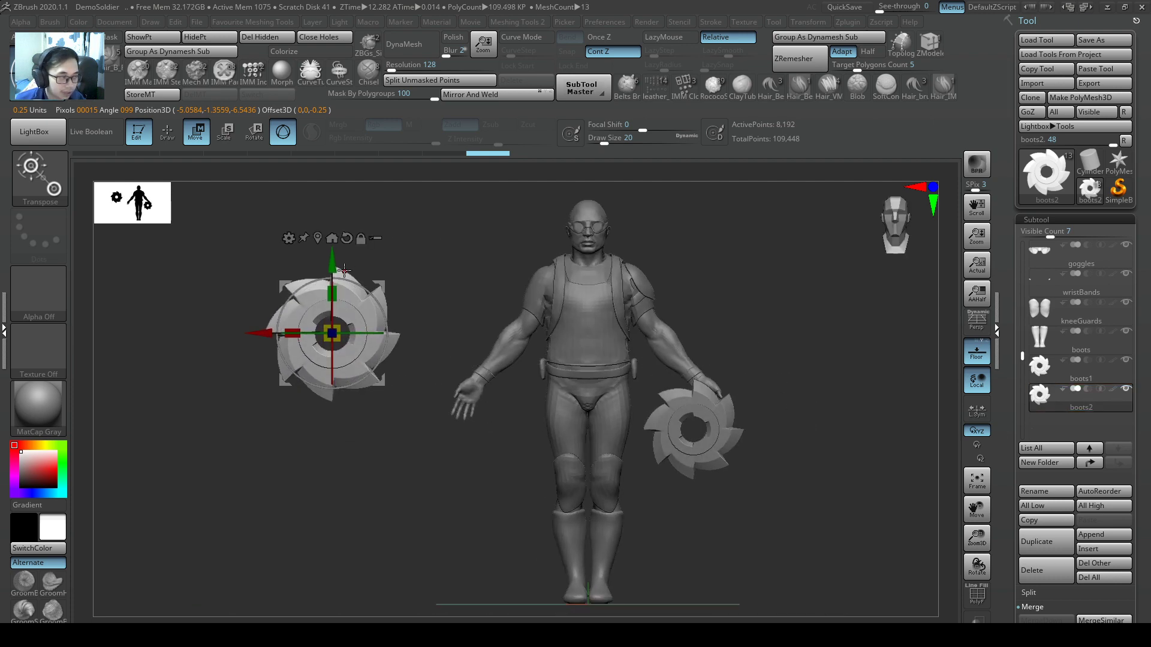
drag(331, 332, 432, 419)
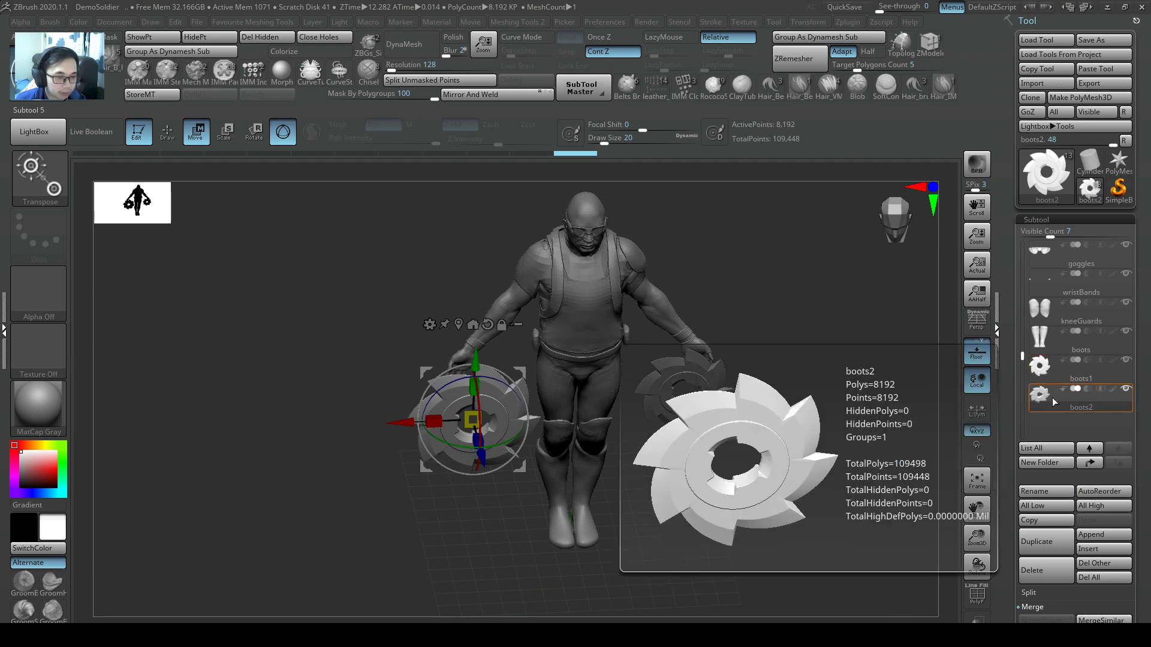
Step: Import Helix_3D.OBJ into the spare gear subtool, replacing it with the coil
click(1040, 82)
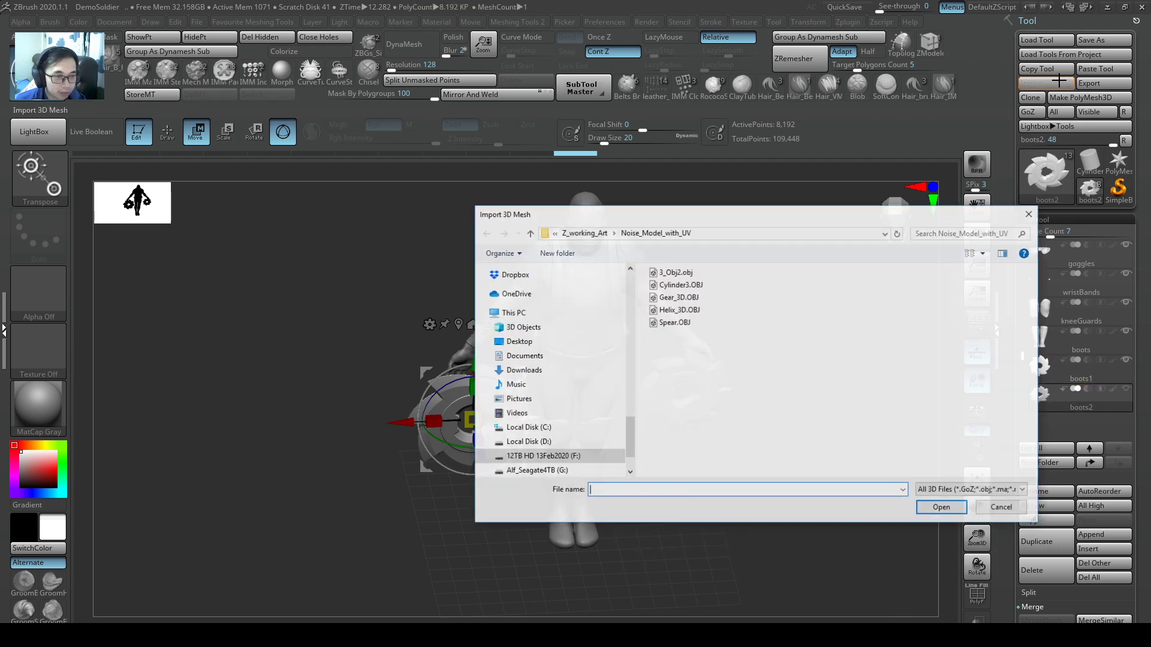
click(678, 310)
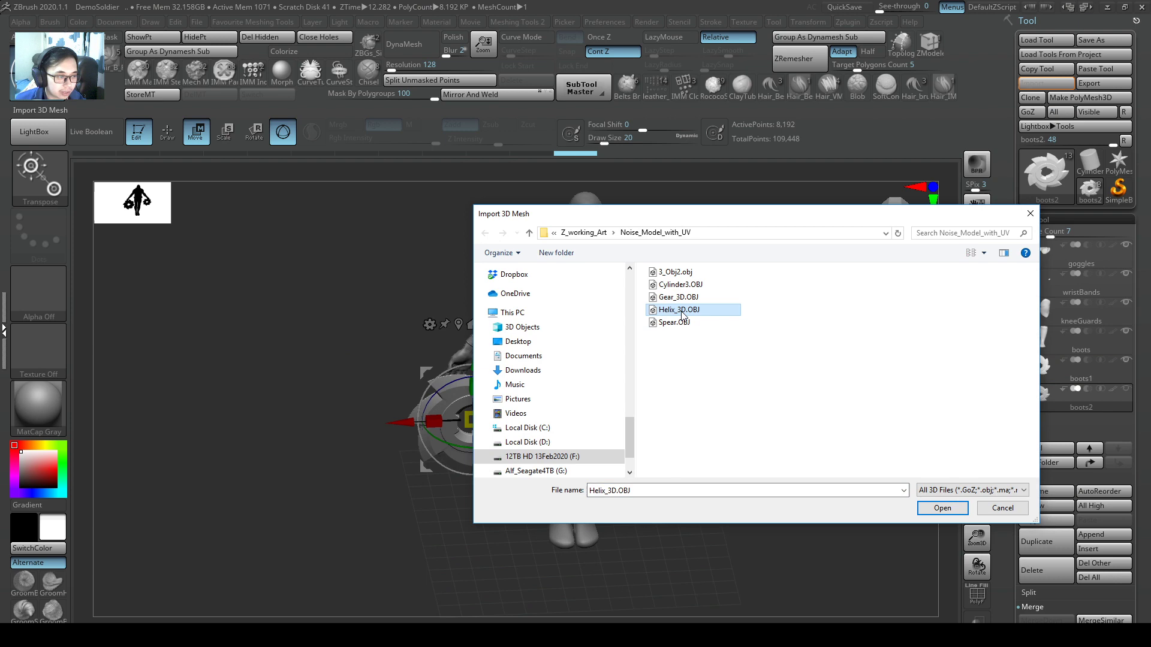
click(942, 508)
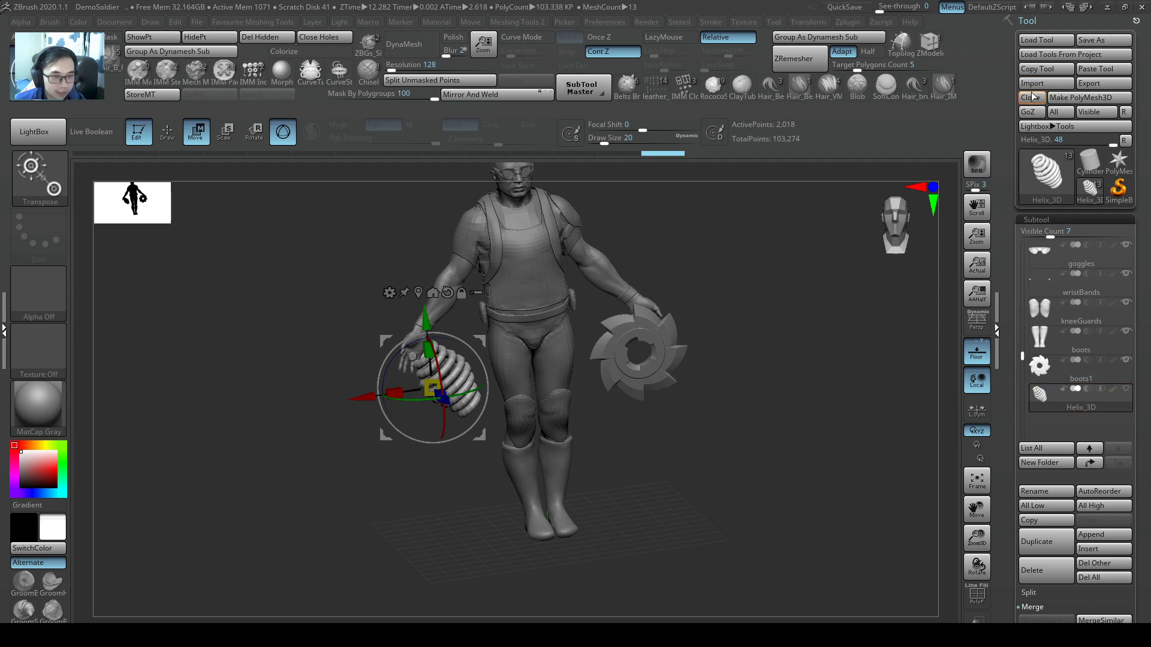
mouse_move(1061, 540)
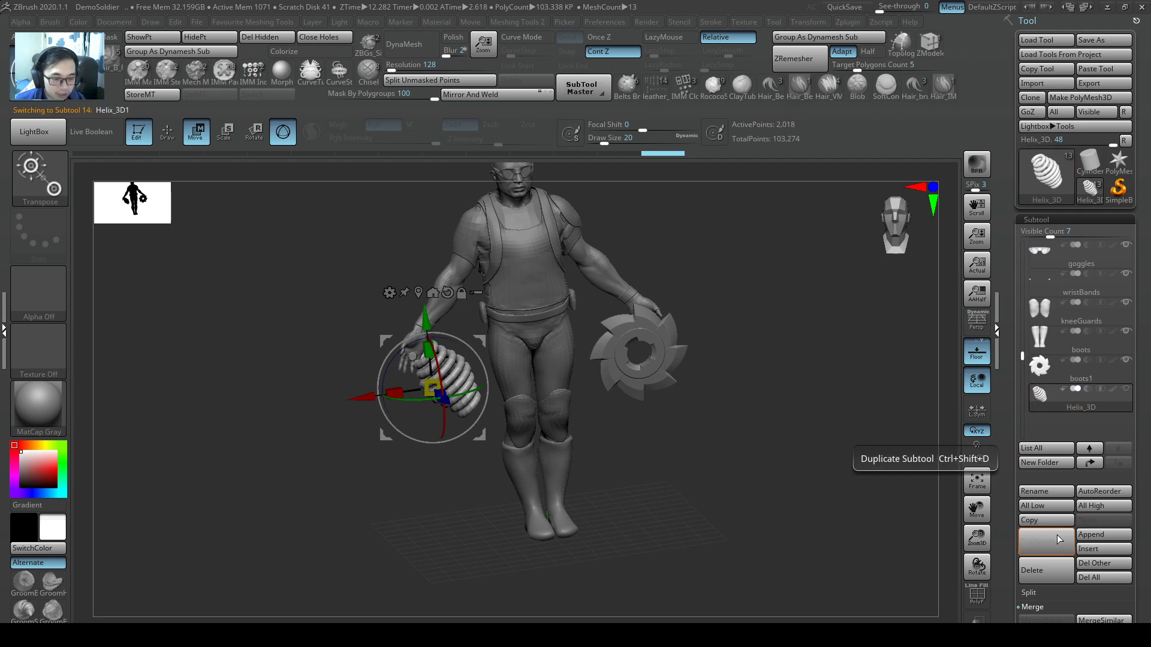
Step: Duplicate the helix and import Spear.OBJ into the copy beside the soldier
click(1045, 541)
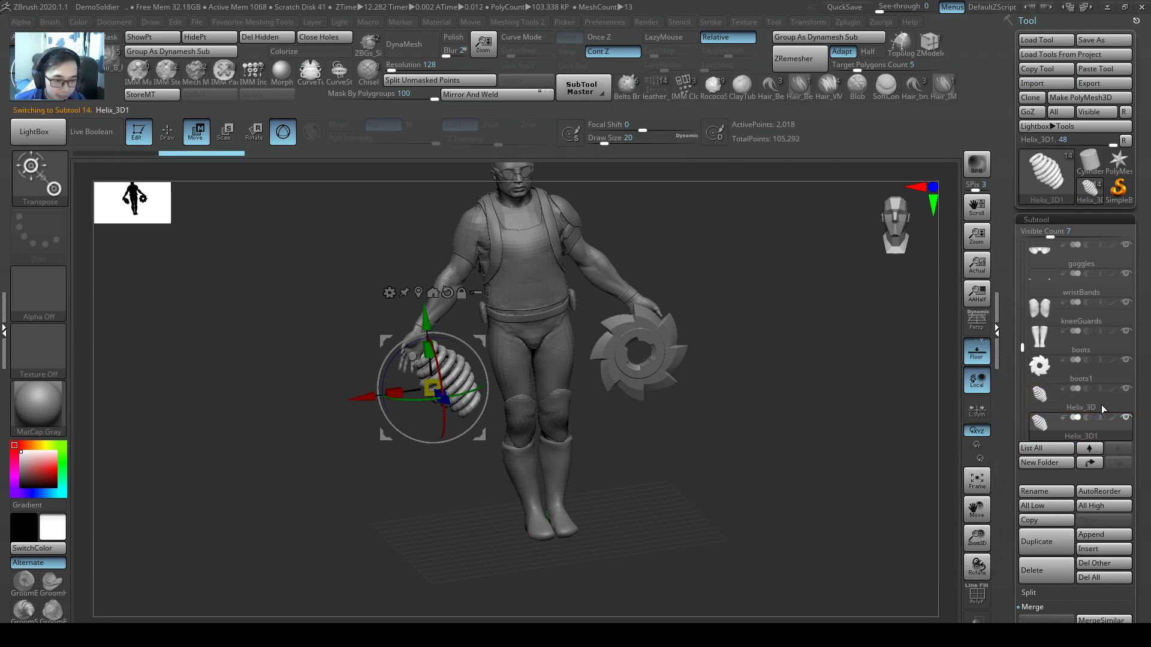
click(1080, 427)
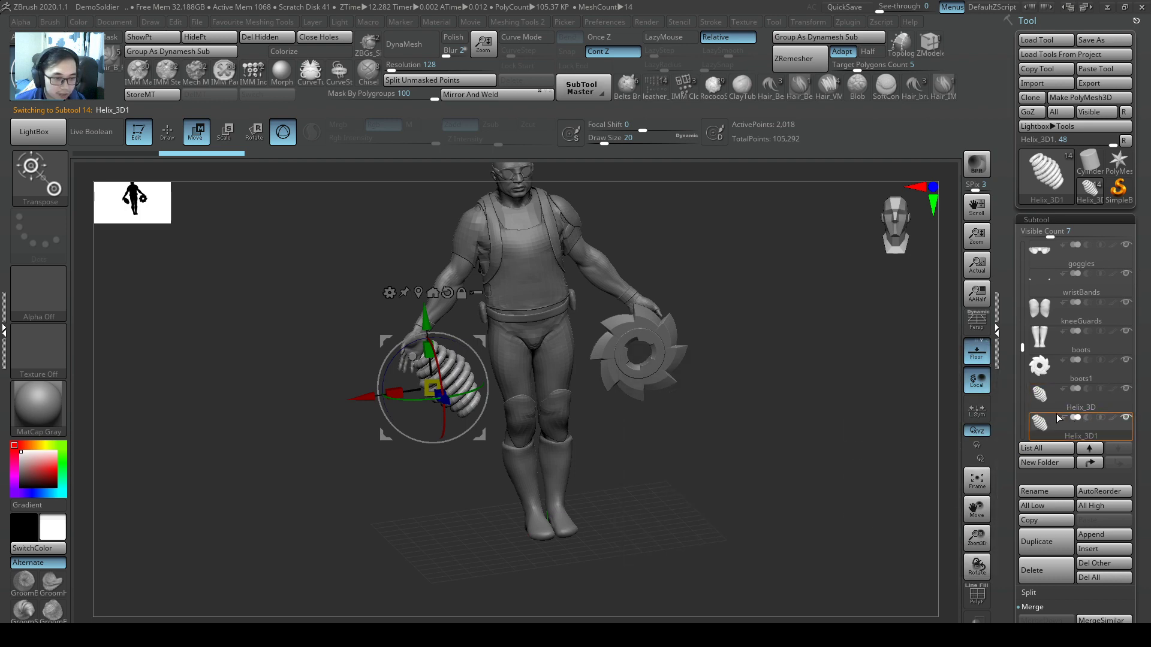
click(1037, 83)
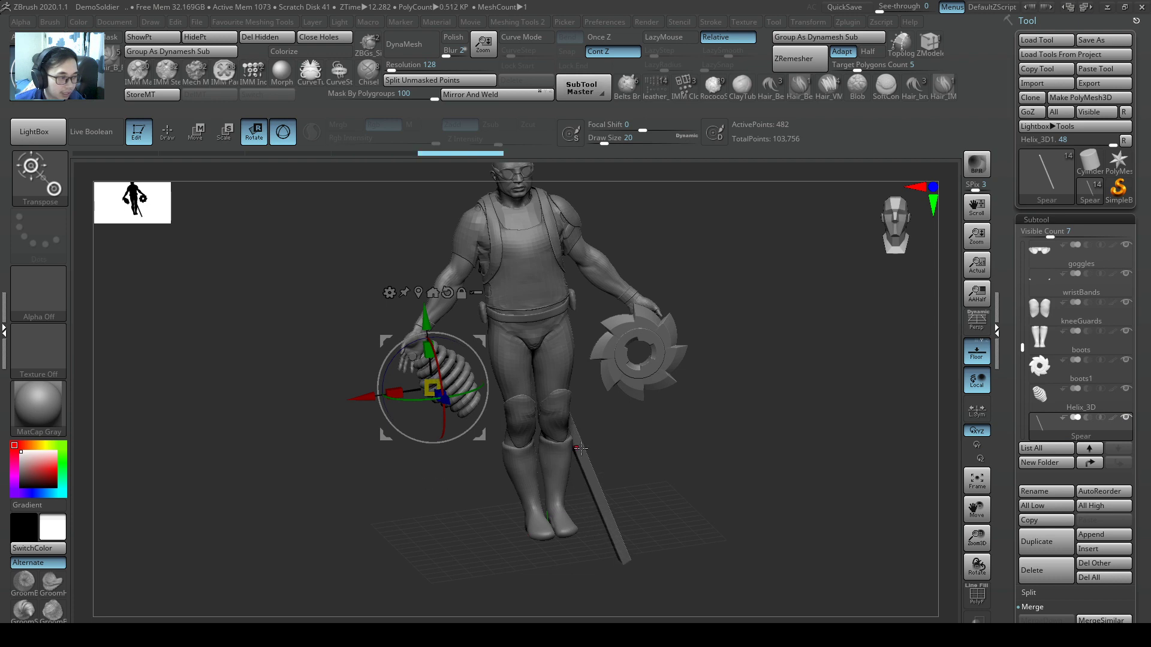
click(195, 132)
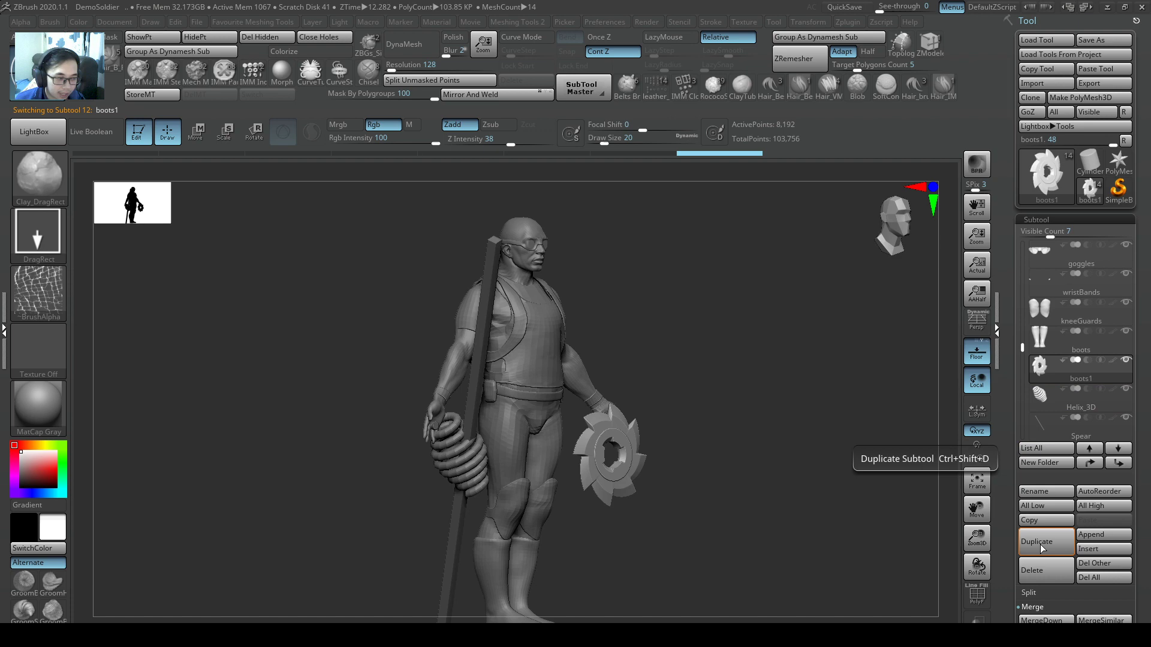
Step: Duplicate the gear piece once more and scroll the subtool list
click(1045, 540)
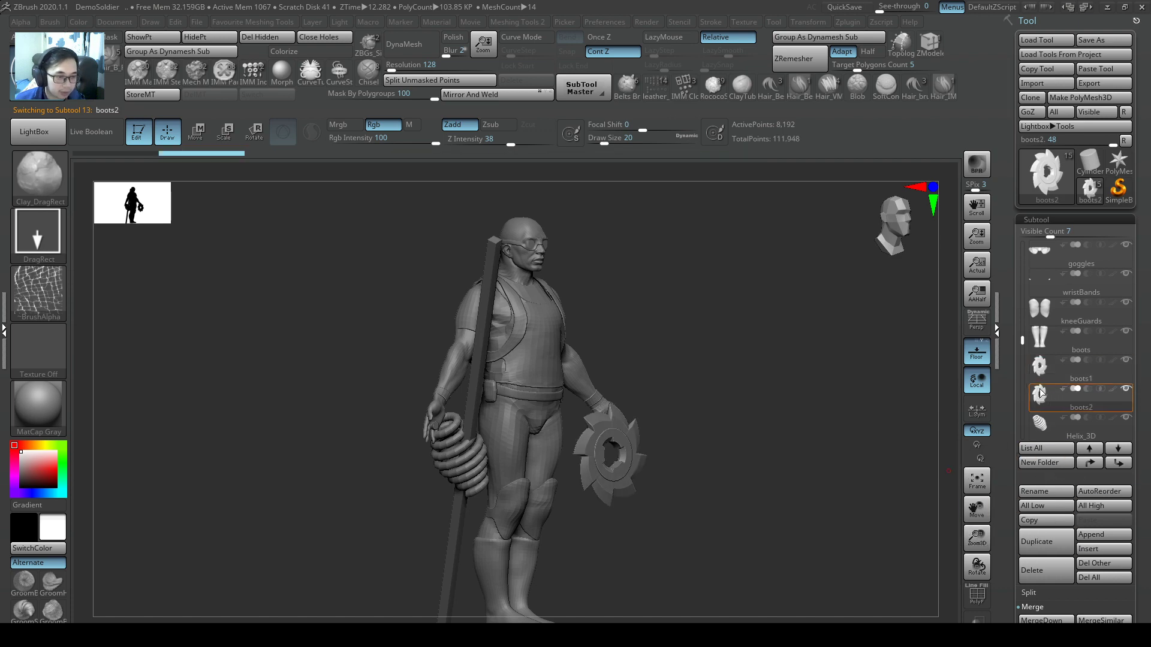
click(1041, 83)
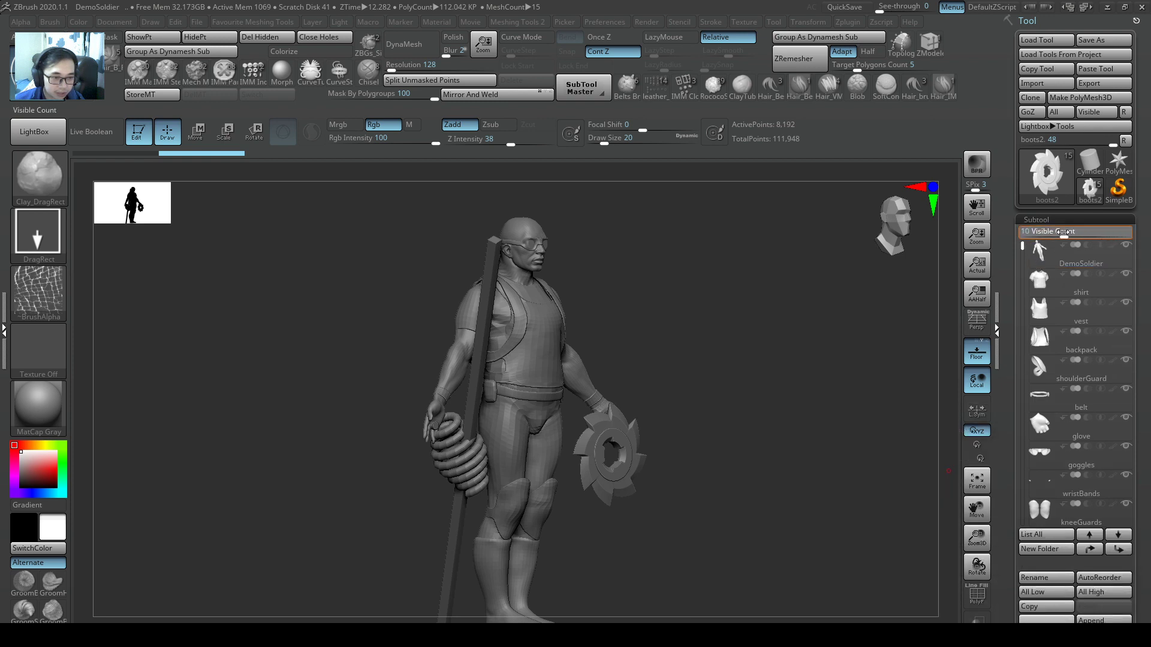
scroll(down, 3)
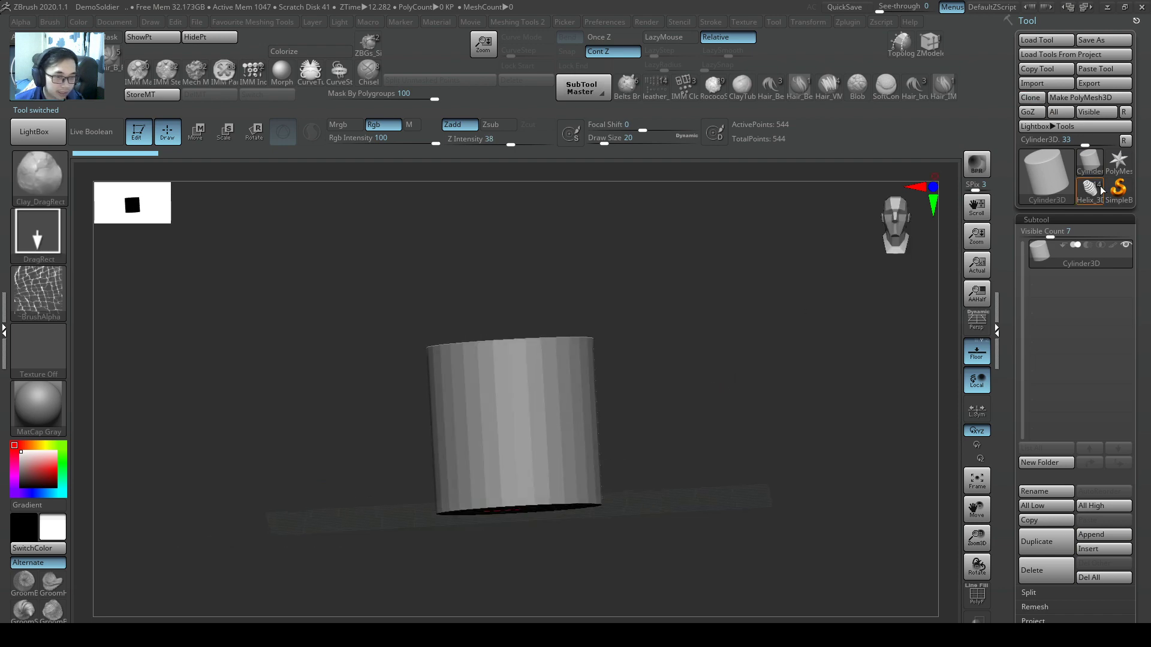
mouse_move(1088, 164)
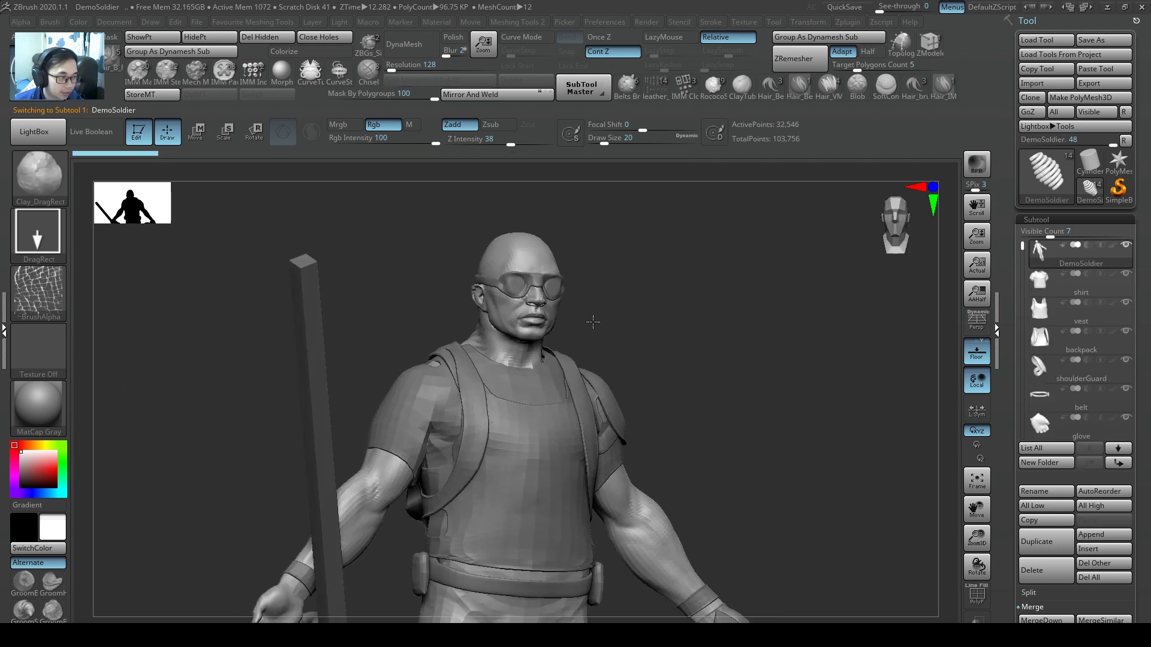
mouse_move(1053, 257)
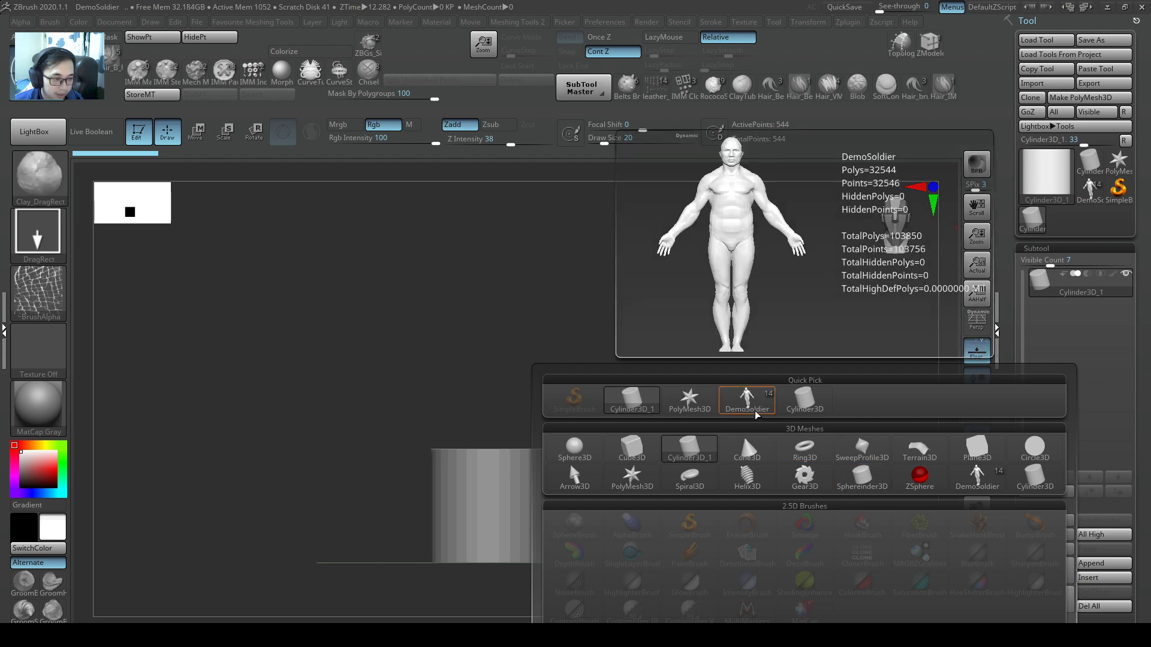
Step: Append the DemoSoldier body to the cloned Cylinder3D, then return to the soldier tool
click(746, 401)
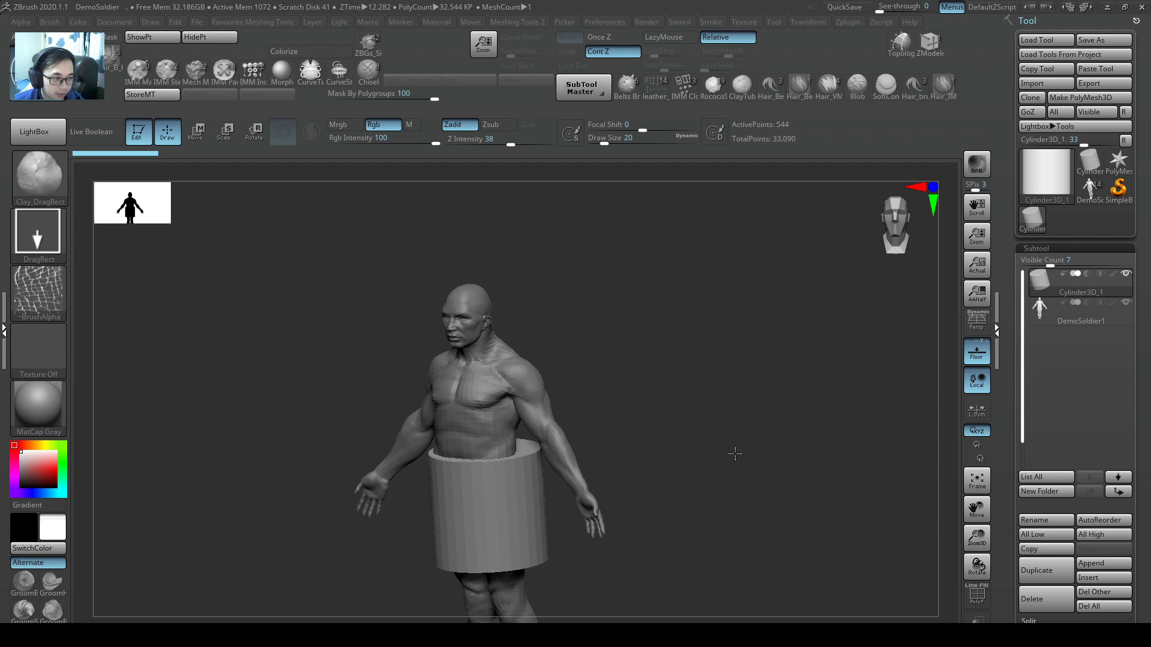
drag(734, 453, 698, 415)
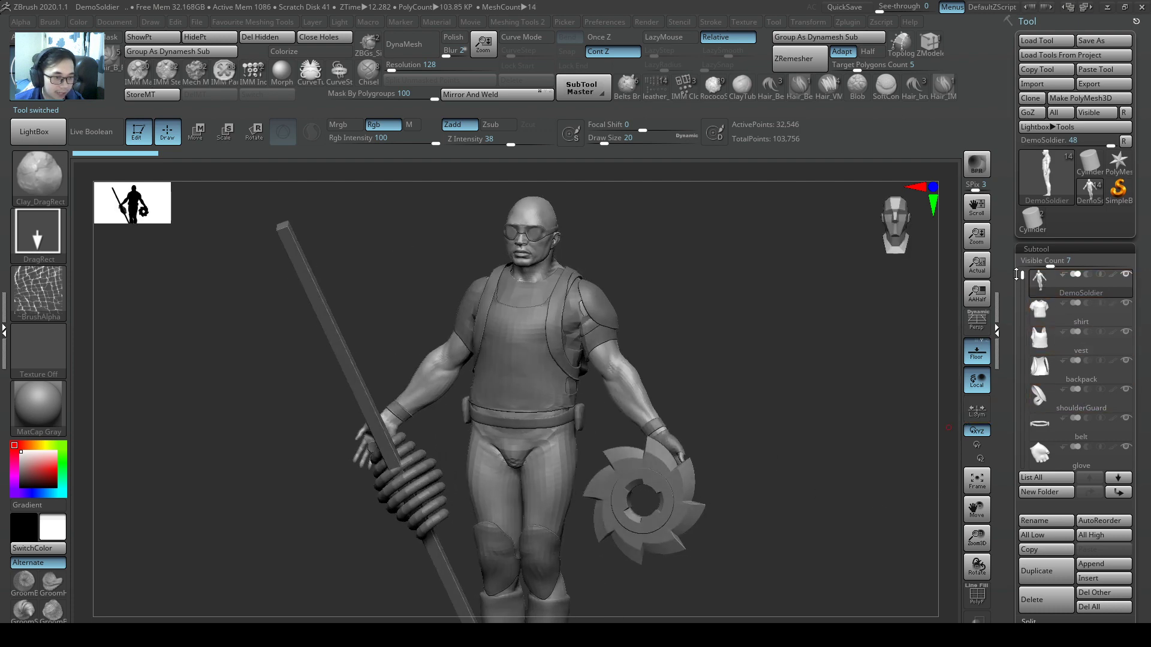
mouse_move(1081, 316)
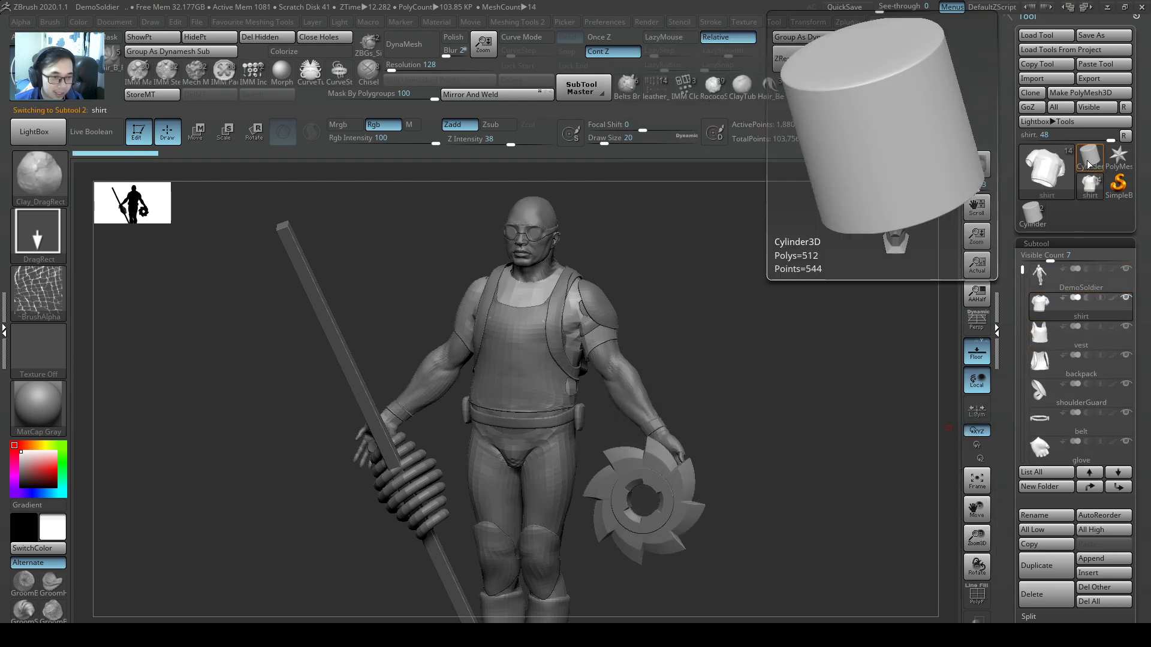
Step: Insert the shirt, vest, backpack, shoulderGuard and Spear subtools into Cylinder3D_1
click(1047, 173)
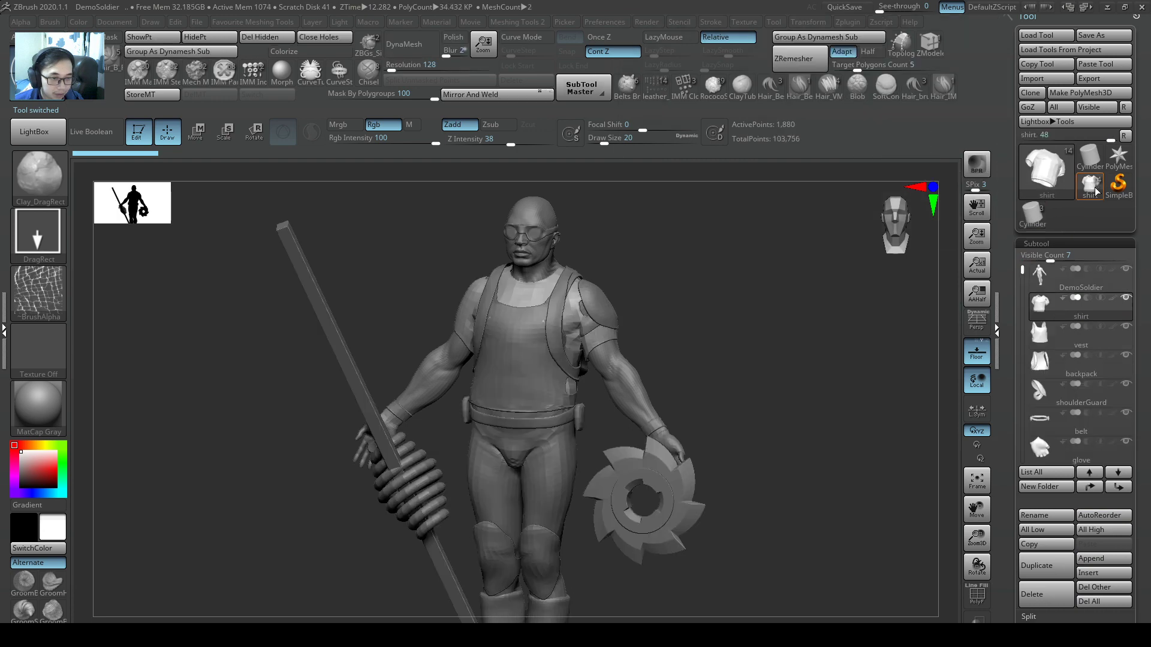
click(1081, 346)
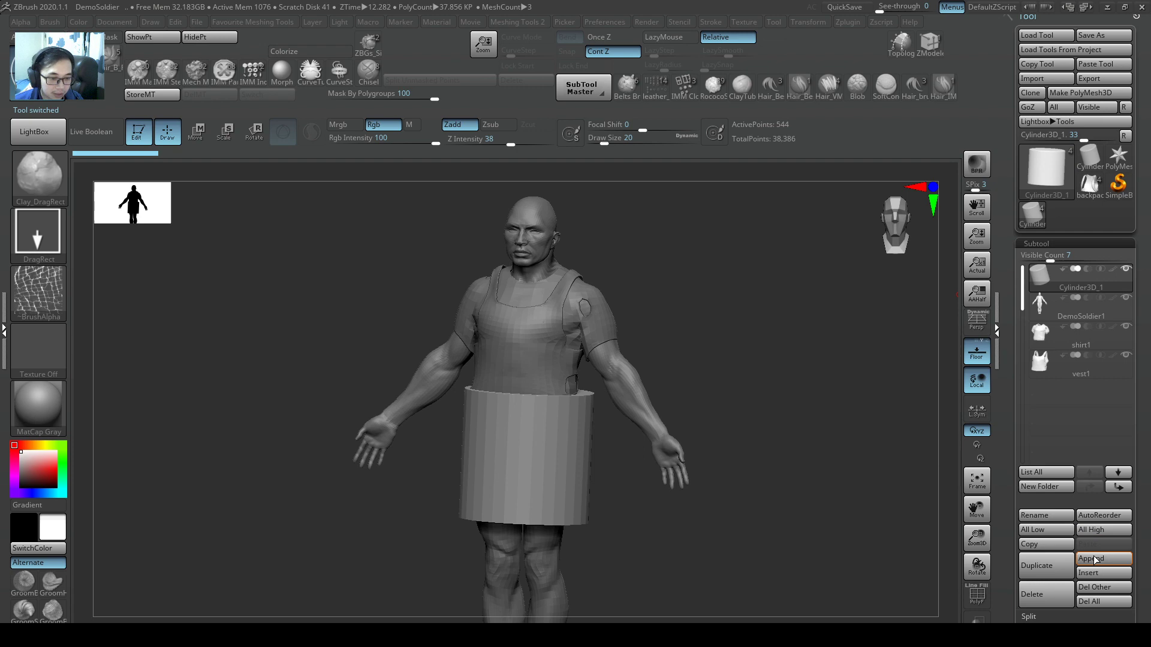
click(1103, 557)
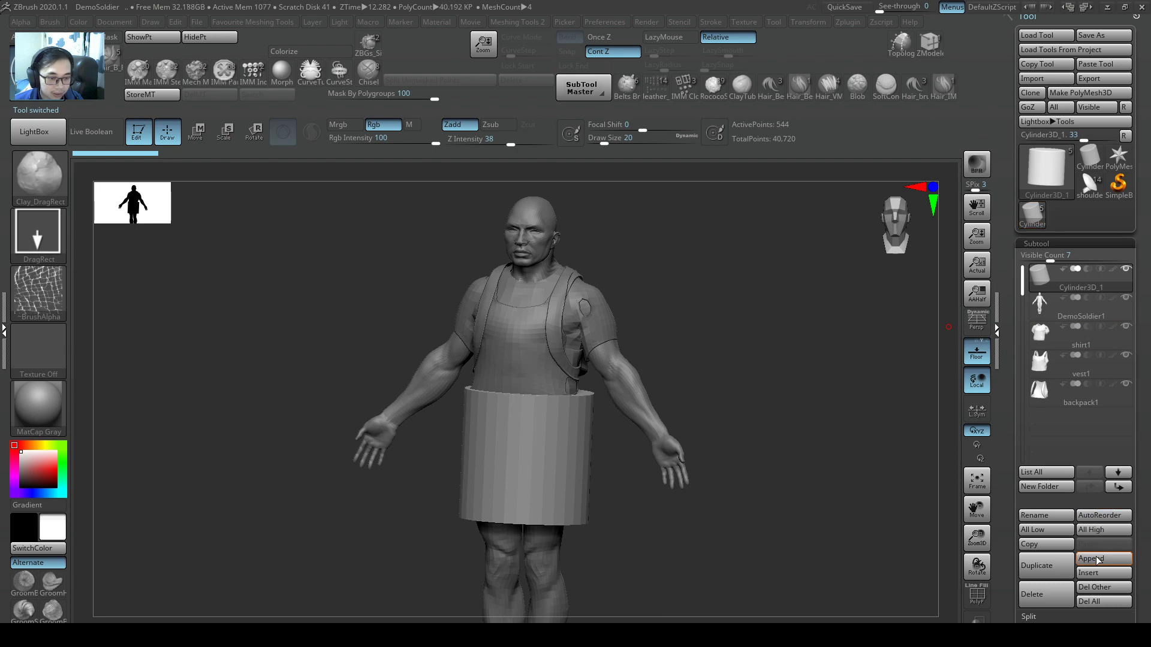
click(1091, 557)
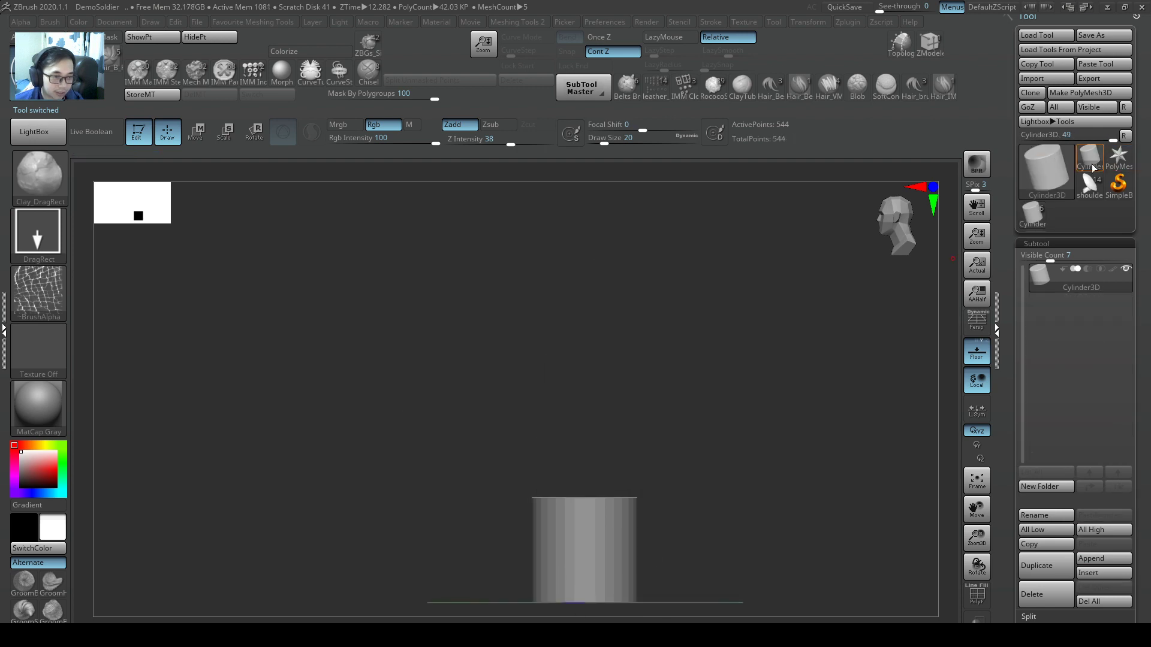
mouse_move(1103, 558)
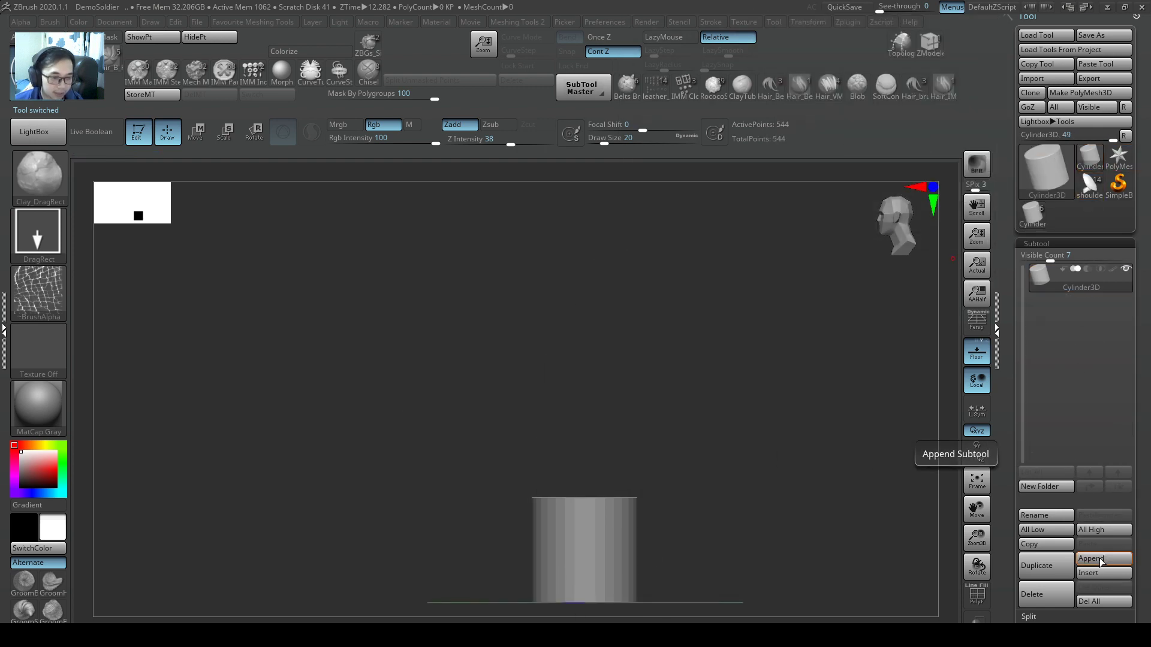
mouse_move(1102, 558)
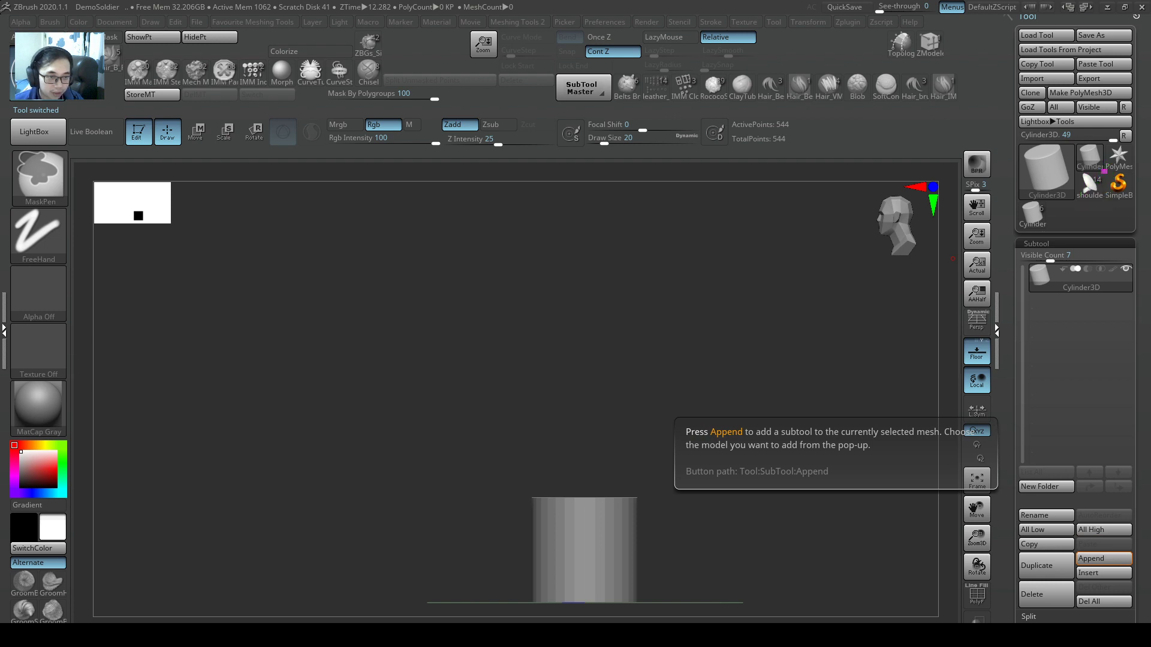
mouse_move(1088, 185)
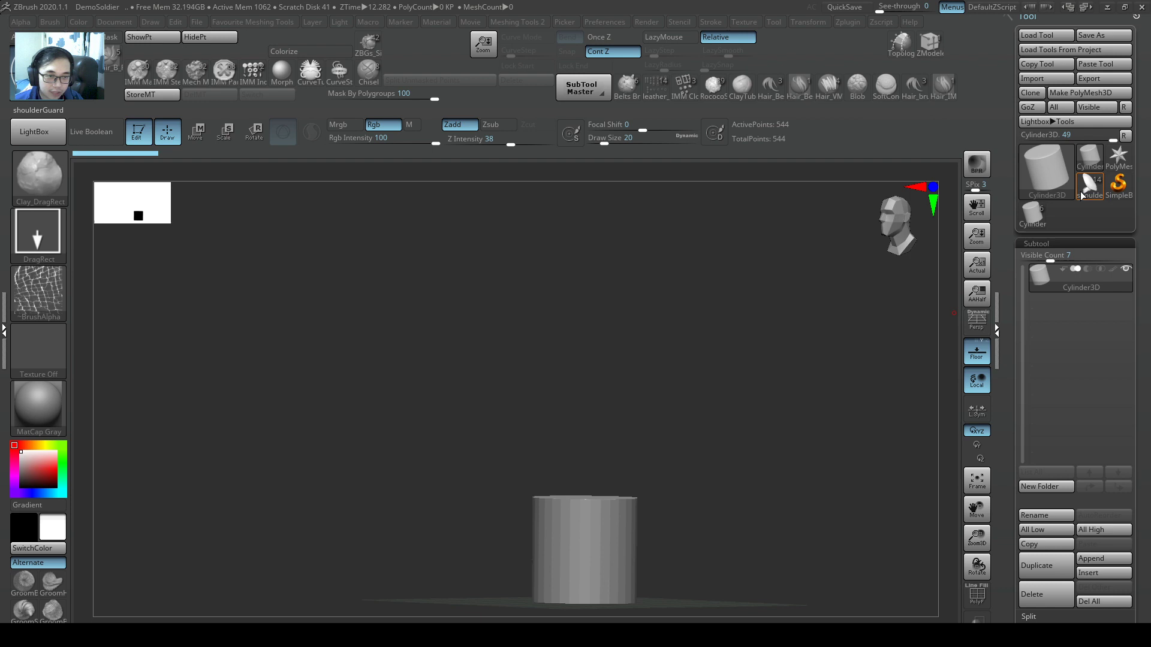
click(1103, 557)
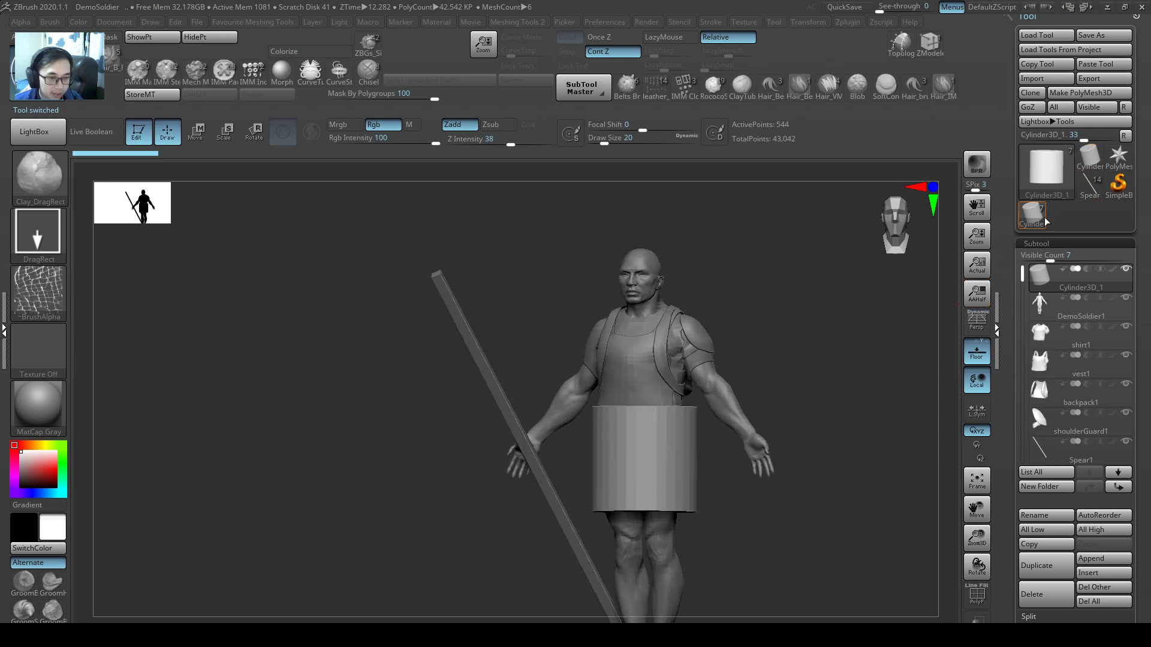
Step: Switch to a plain single-subtool Cylinder3D tool and bring up the window list
click(1090, 158)
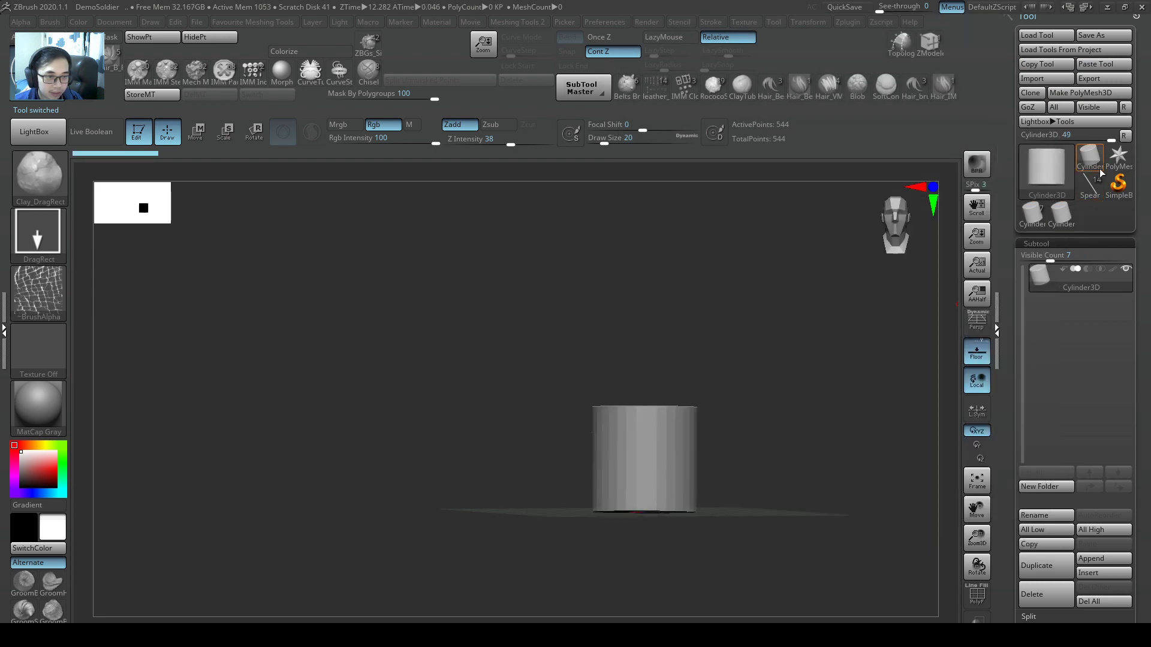
click(1035, 215)
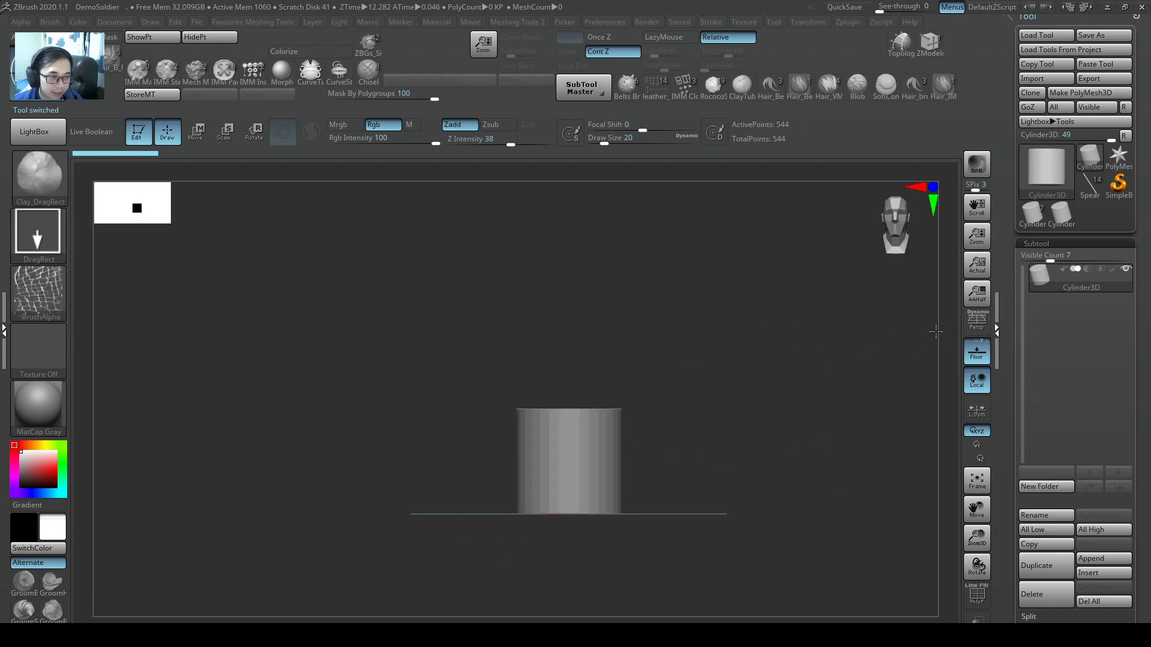
key(alt+tab)
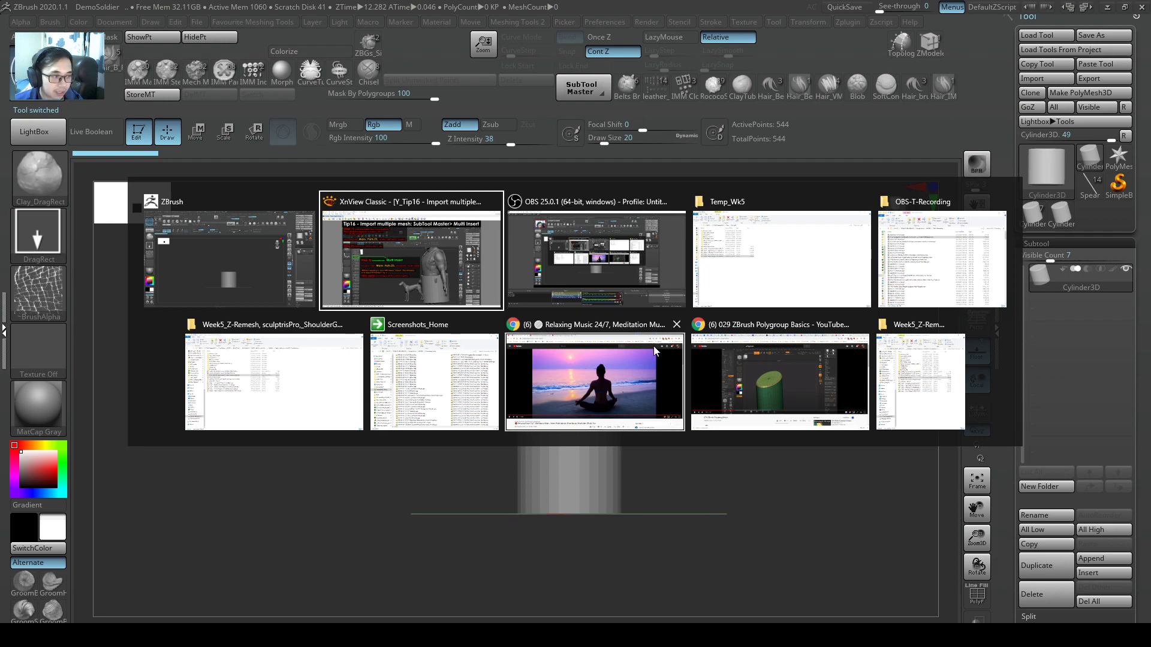
Step: Bring the Tip16 SubTool Master Multi Insert slide back to the front
click(409, 258)
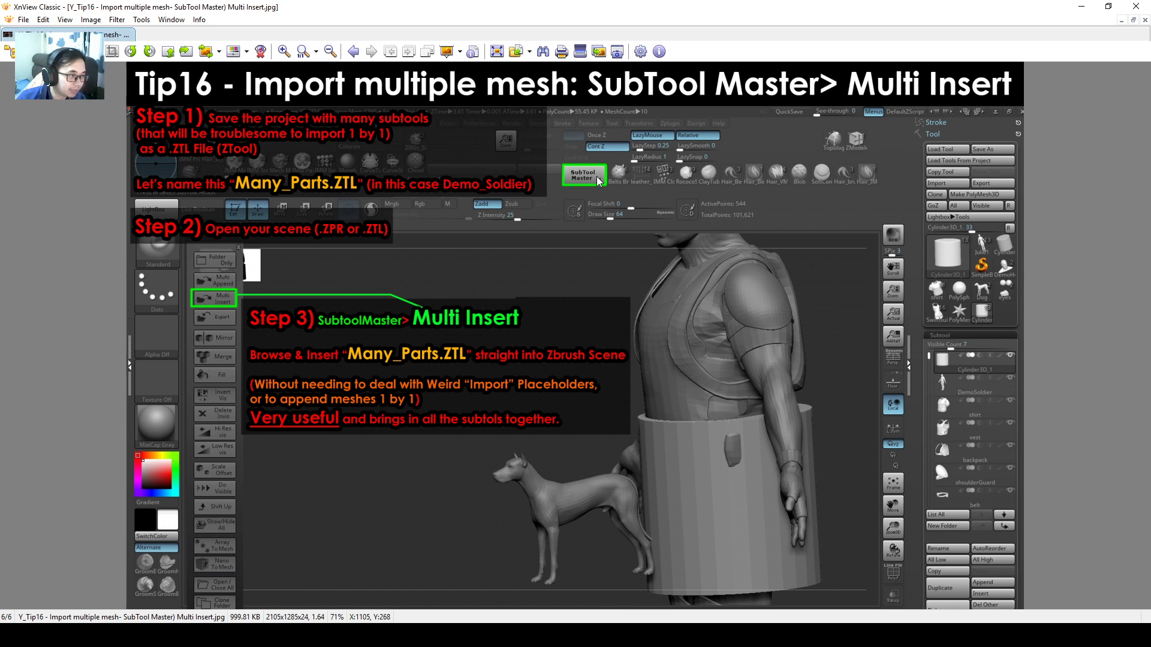
mouse_move(221, 151)
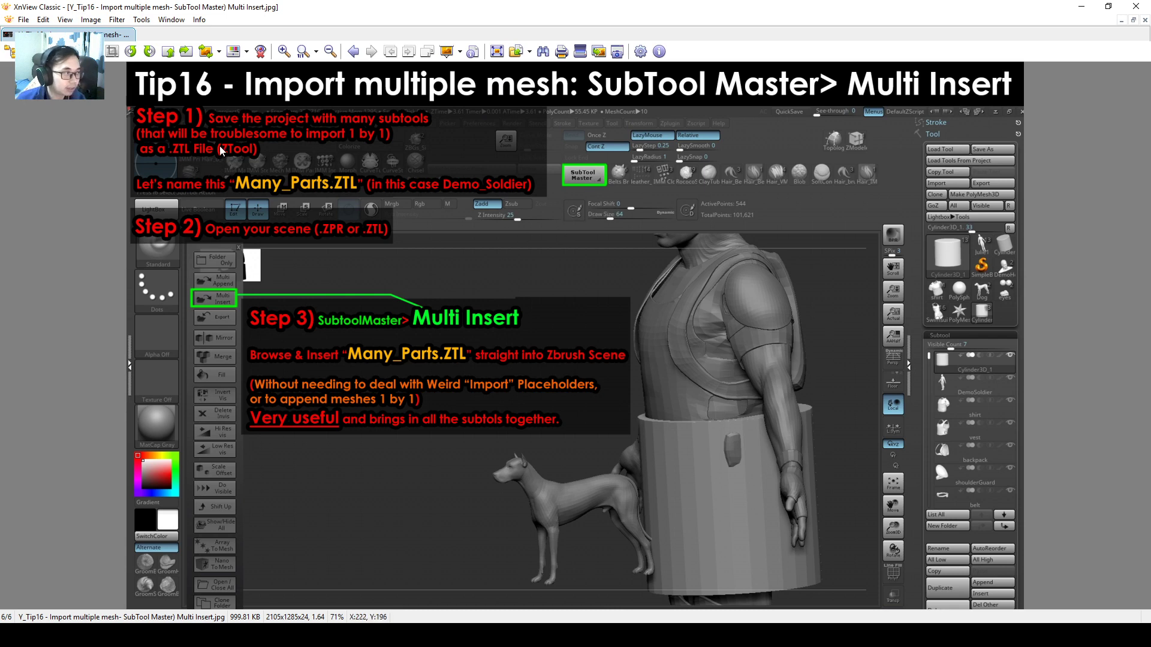
mouse_move(332, 216)
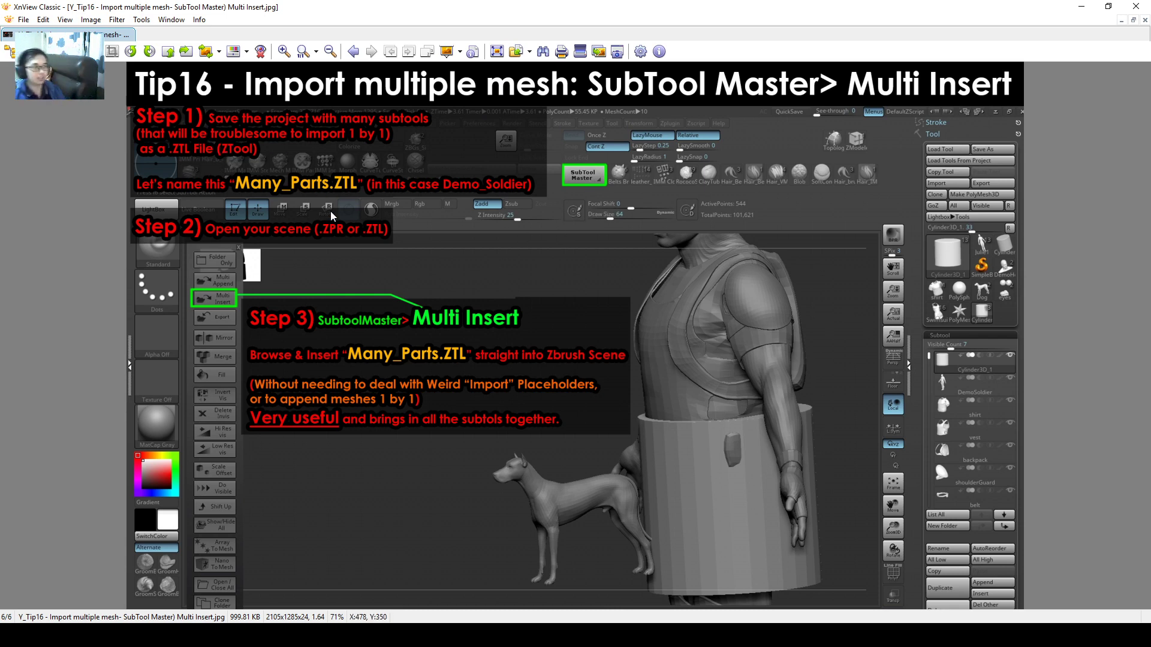
mouse_move(265, 130)
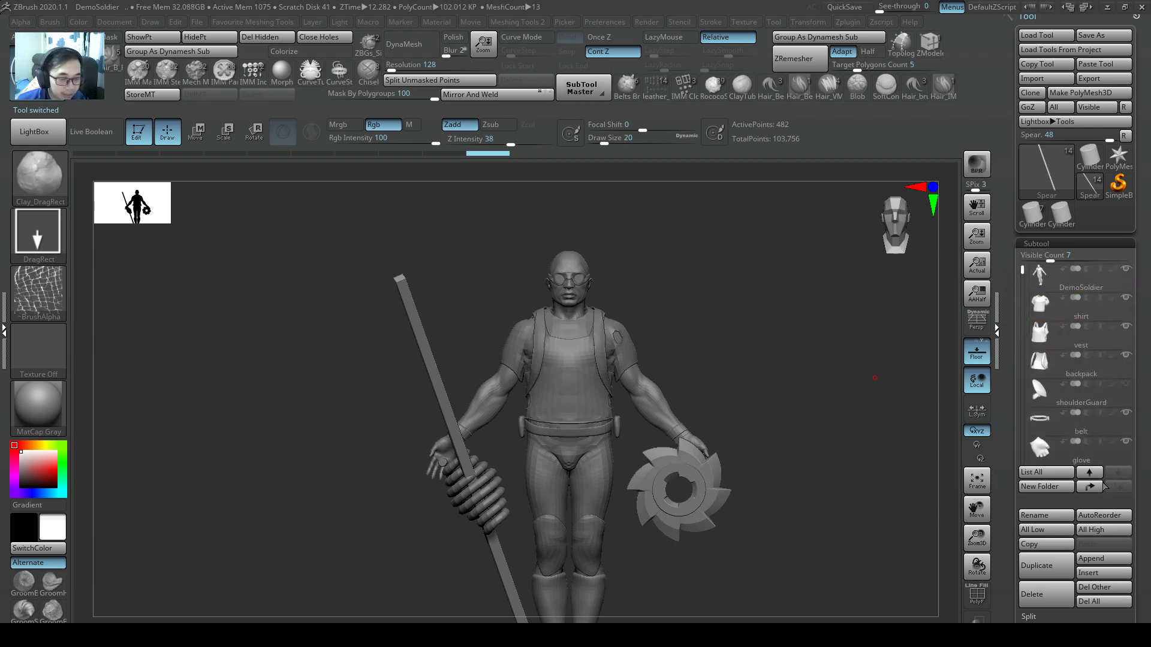
Step: Save the geared soldier as DemoSoldier_with_gears.ZTL via Tool Save As, then select Cylinder3D
click(1103, 34)
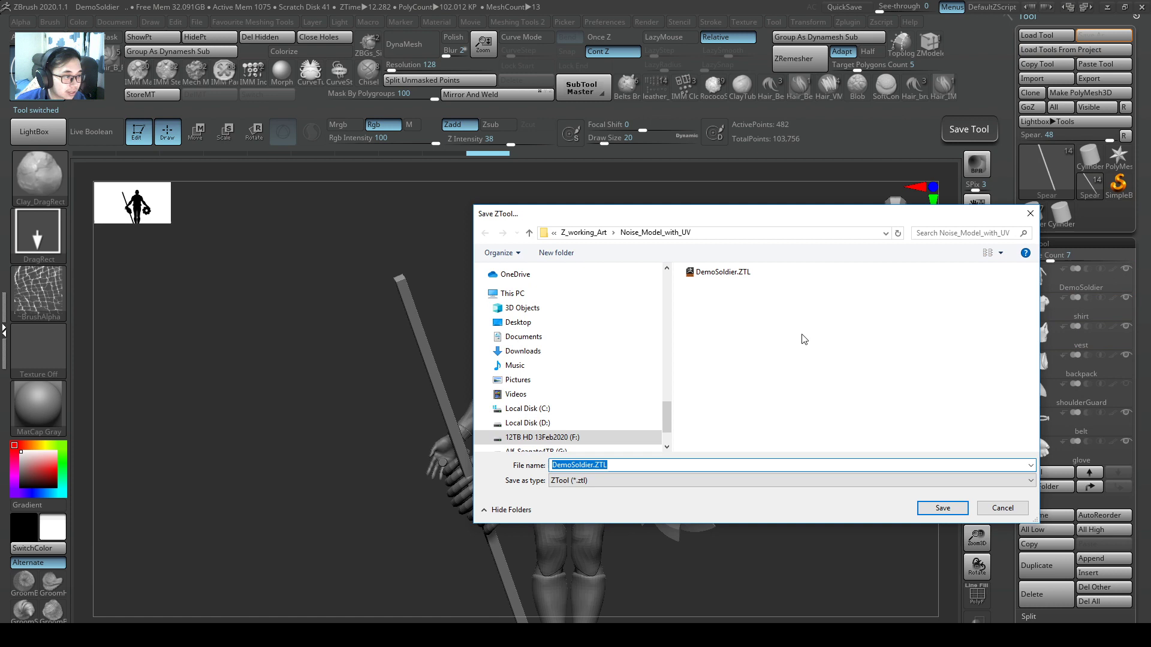
click(724, 271)
text(_with_gears)
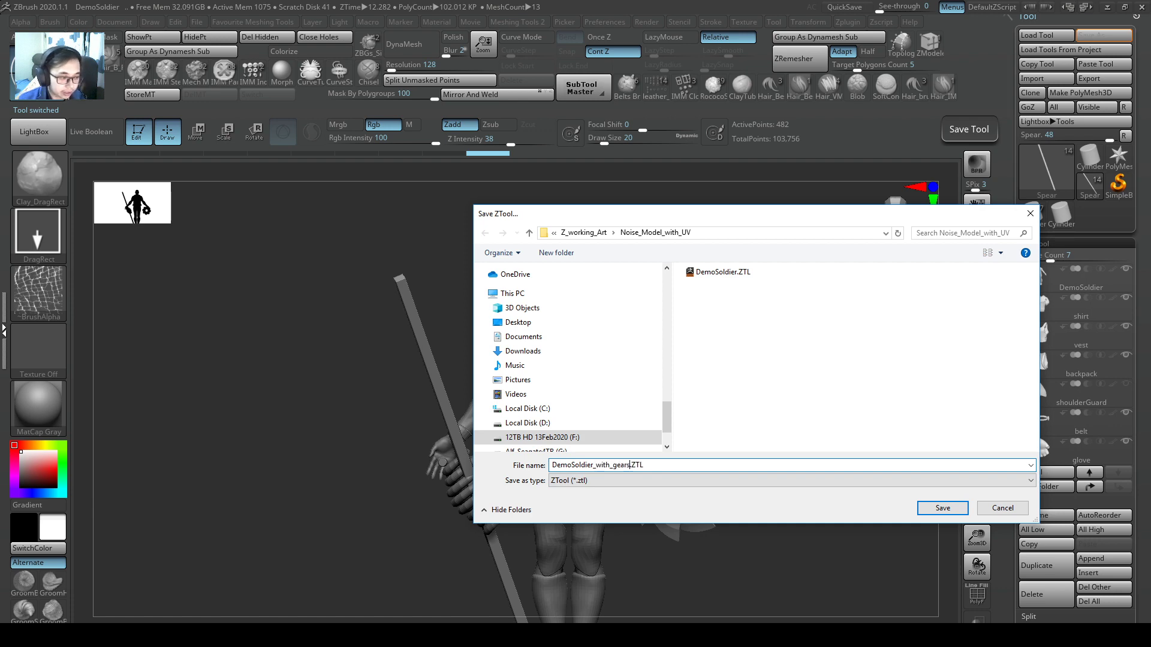
click(942, 508)
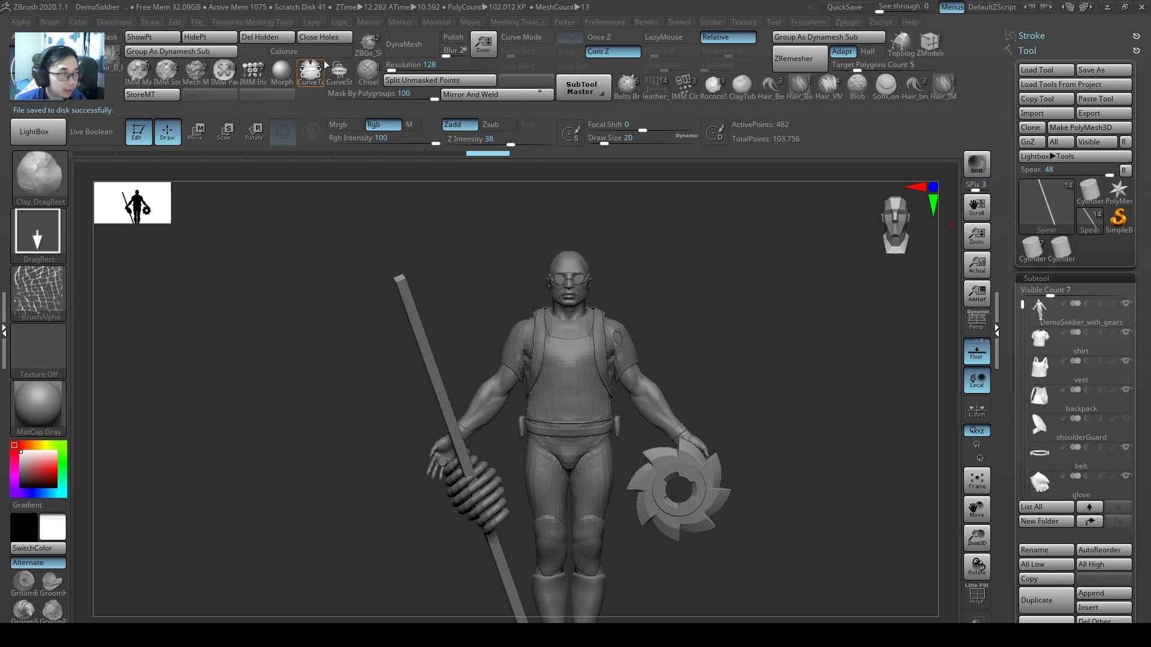
click(196, 22)
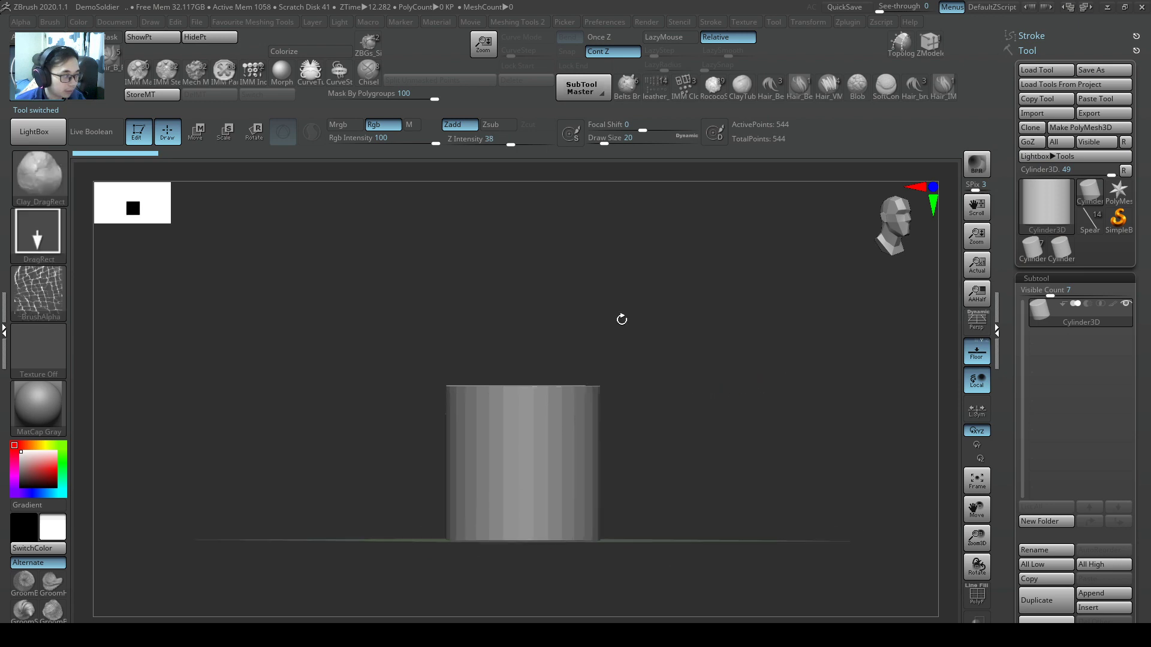
mouse_move(684, 352)
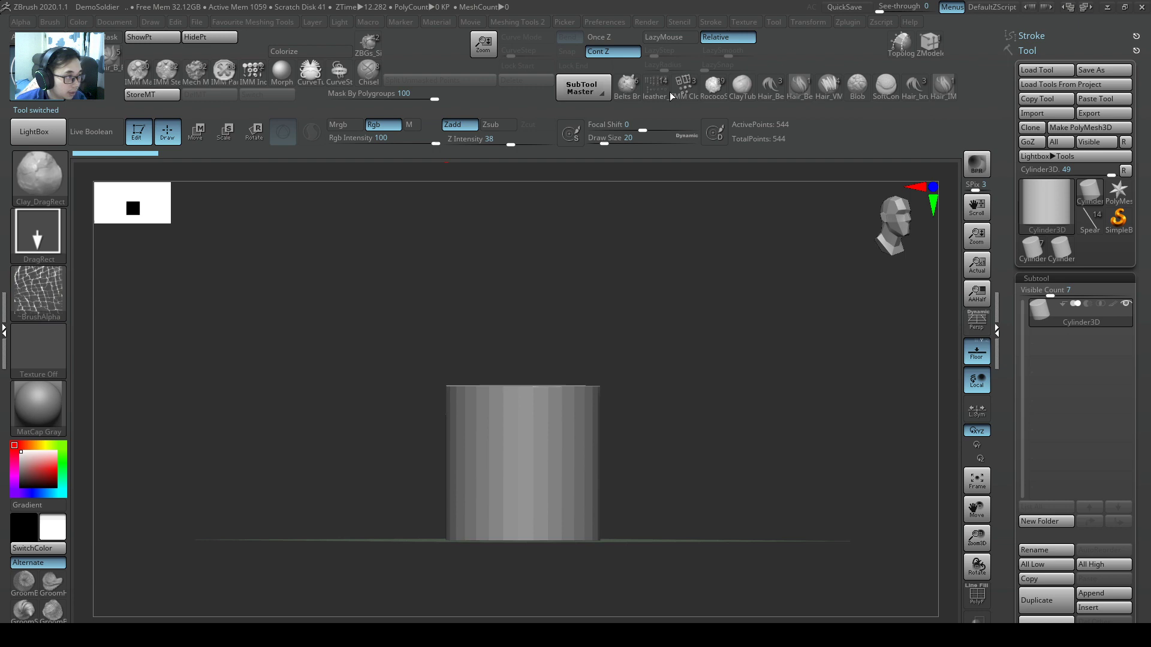
mouse_move(584, 86)
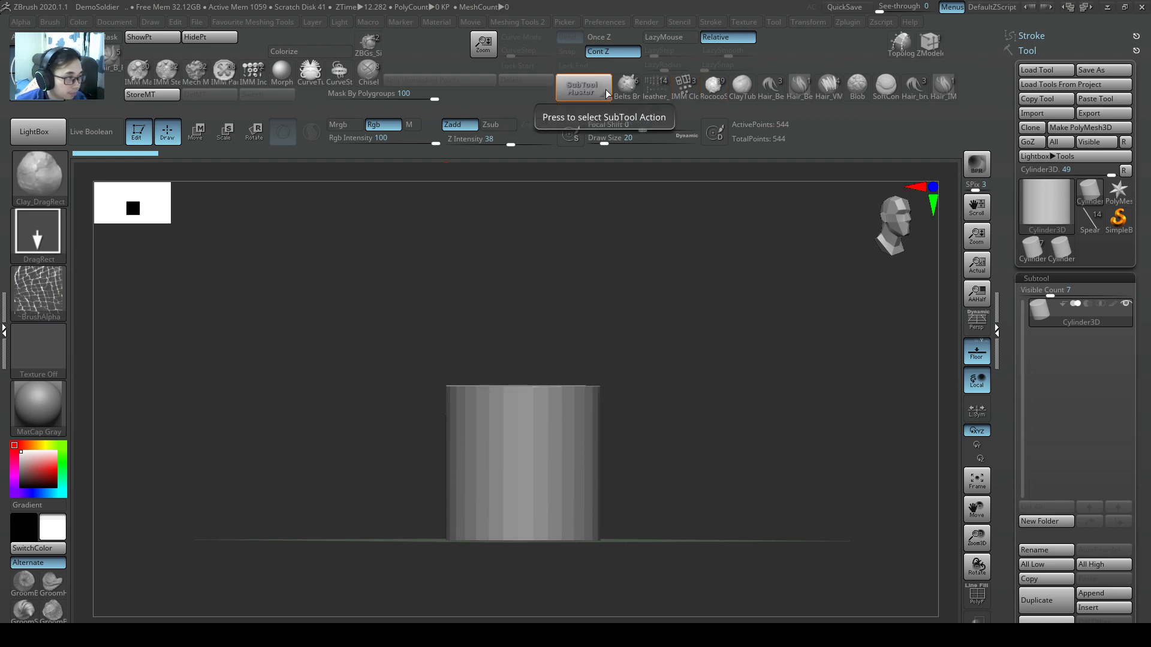
Step: Multi Insert DemoSoldier_with_gears.ZTL through SubTool Master, accepting the HD geometry warning
click(583, 87)
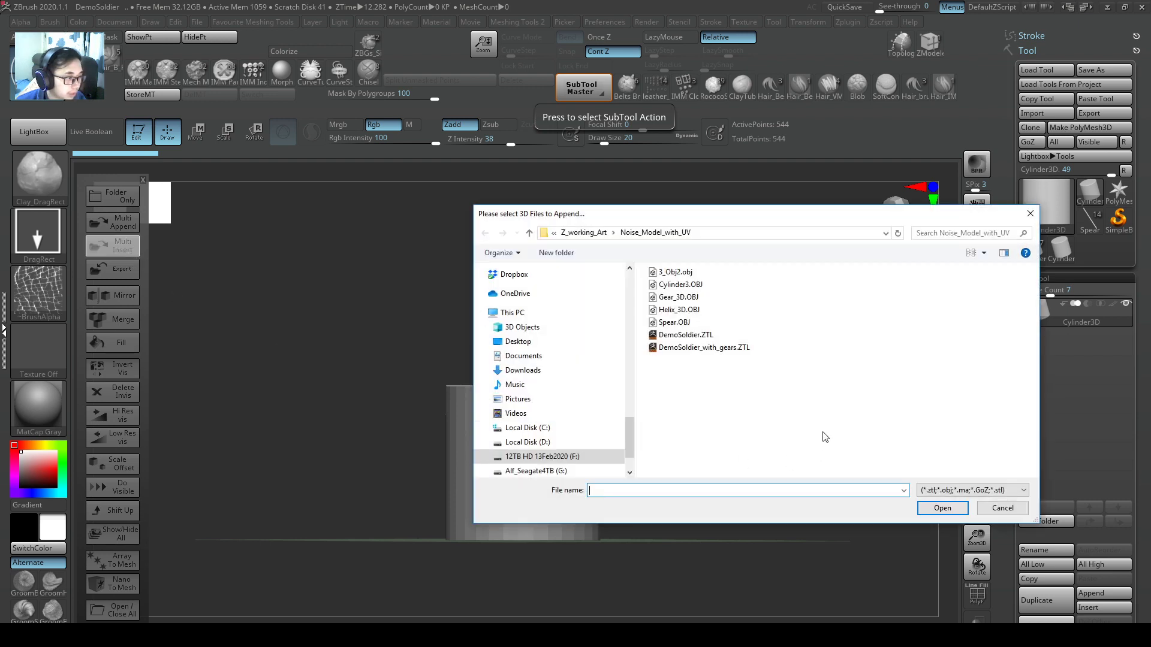
click(703, 347)
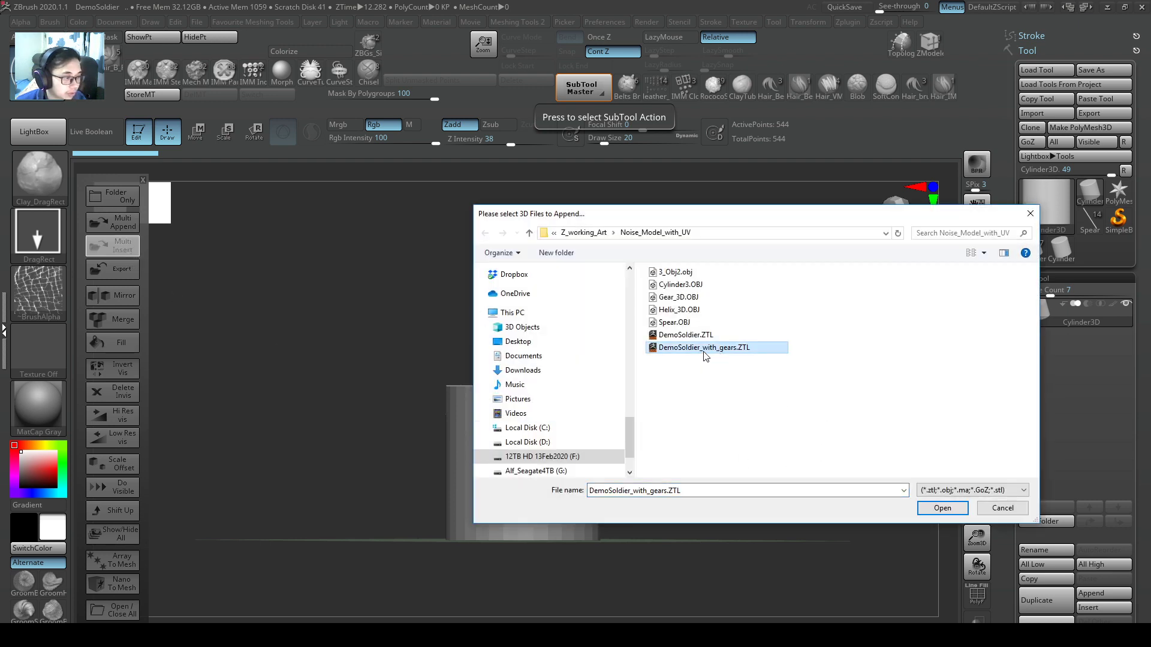
click(942, 508)
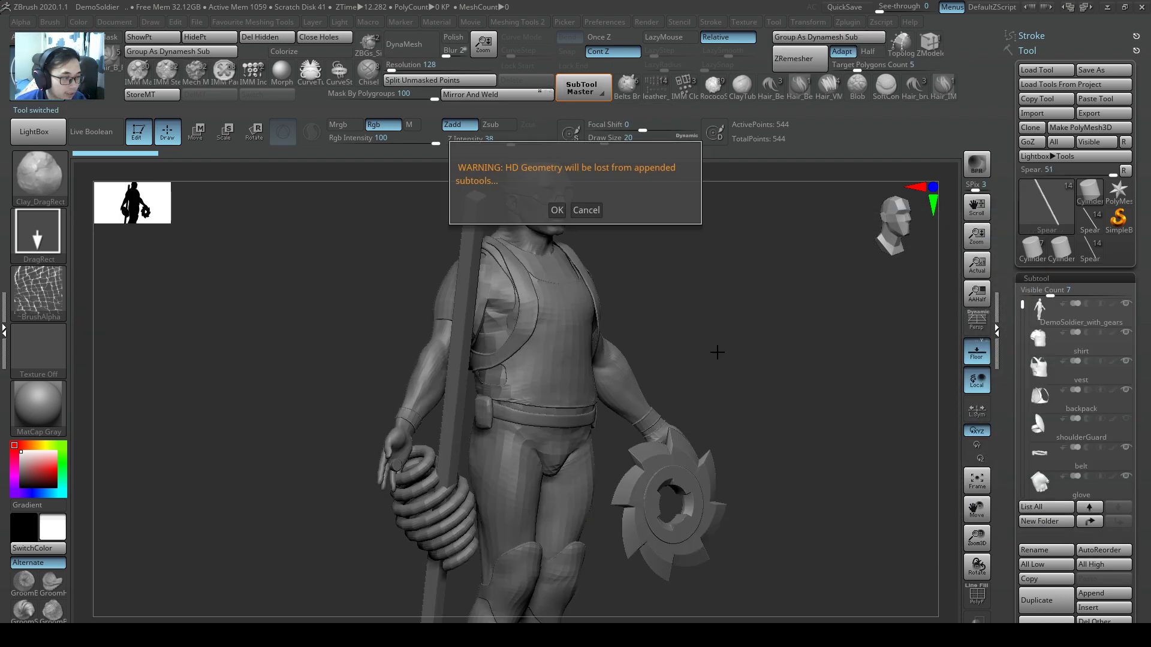
click(556, 210)
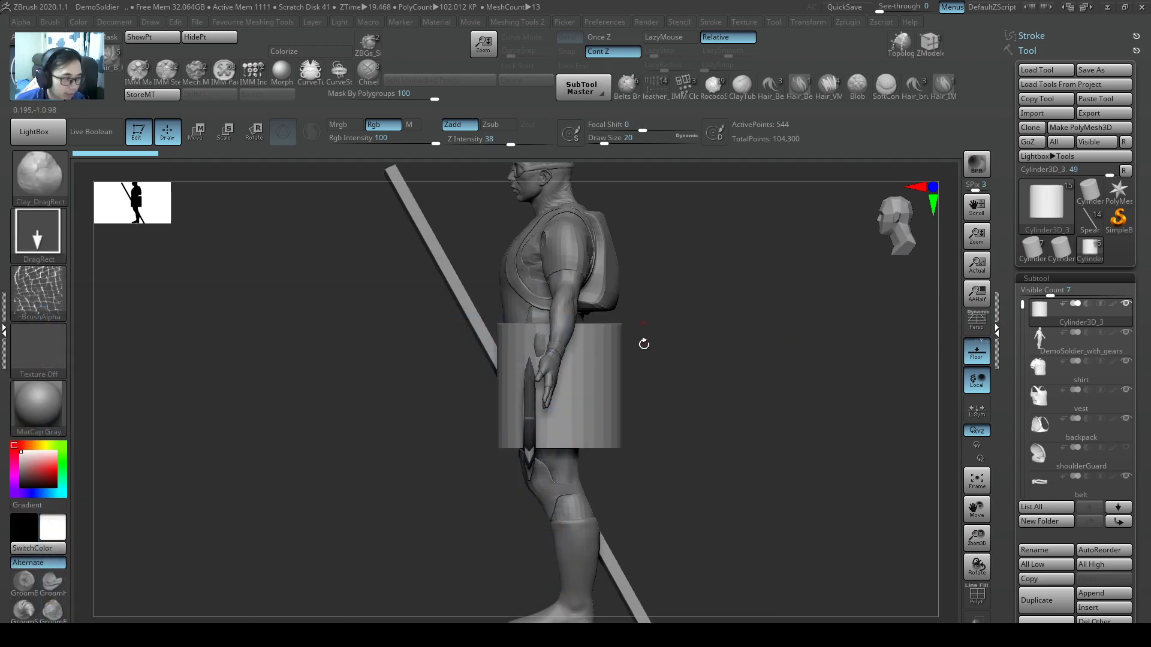
drag(644, 342, 710, 420)
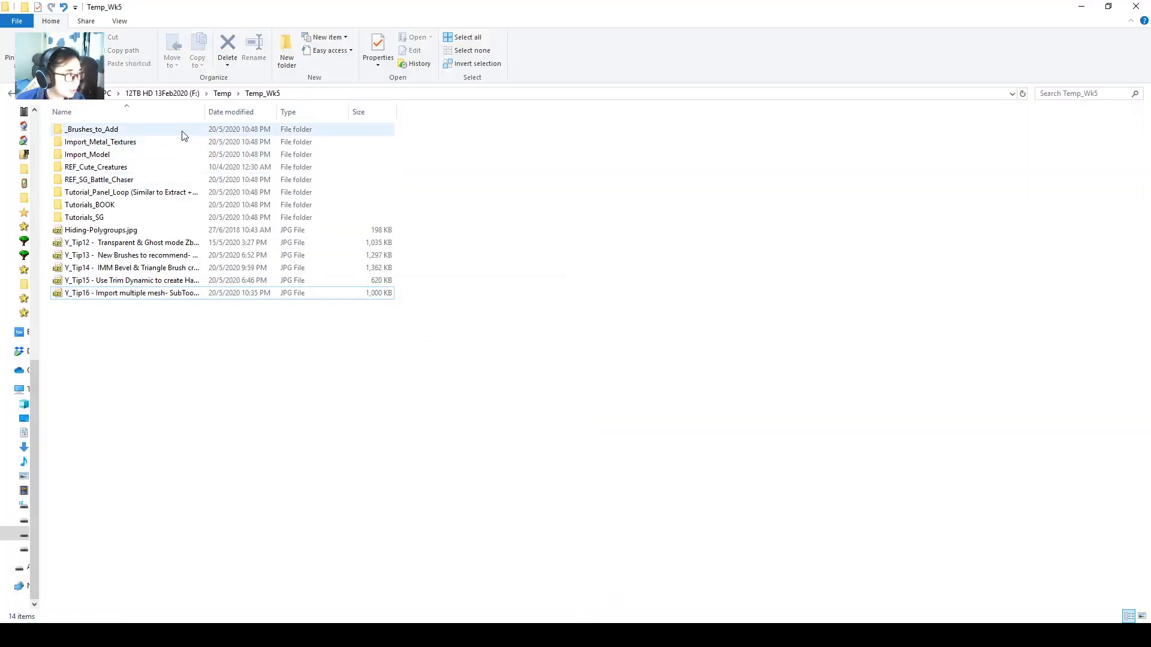
Step: Open the Import_Model folder holding the Gear, Helix, Spear OBJs and DemoSoldier.ZTL
click(87, 154)
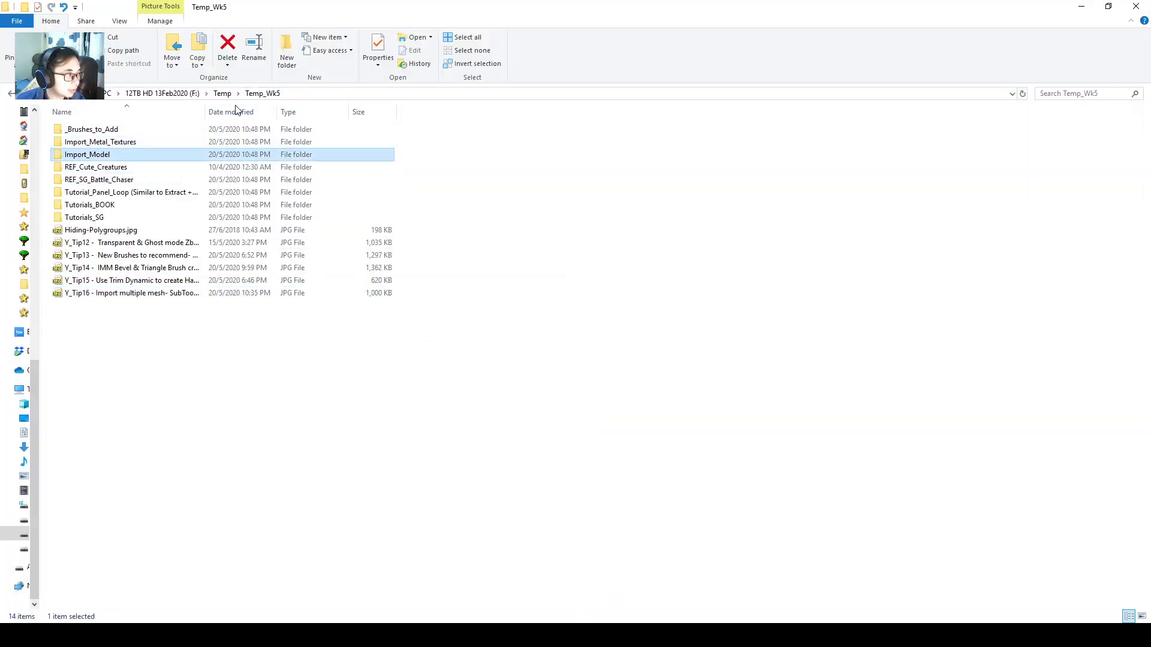
click(92, 167)
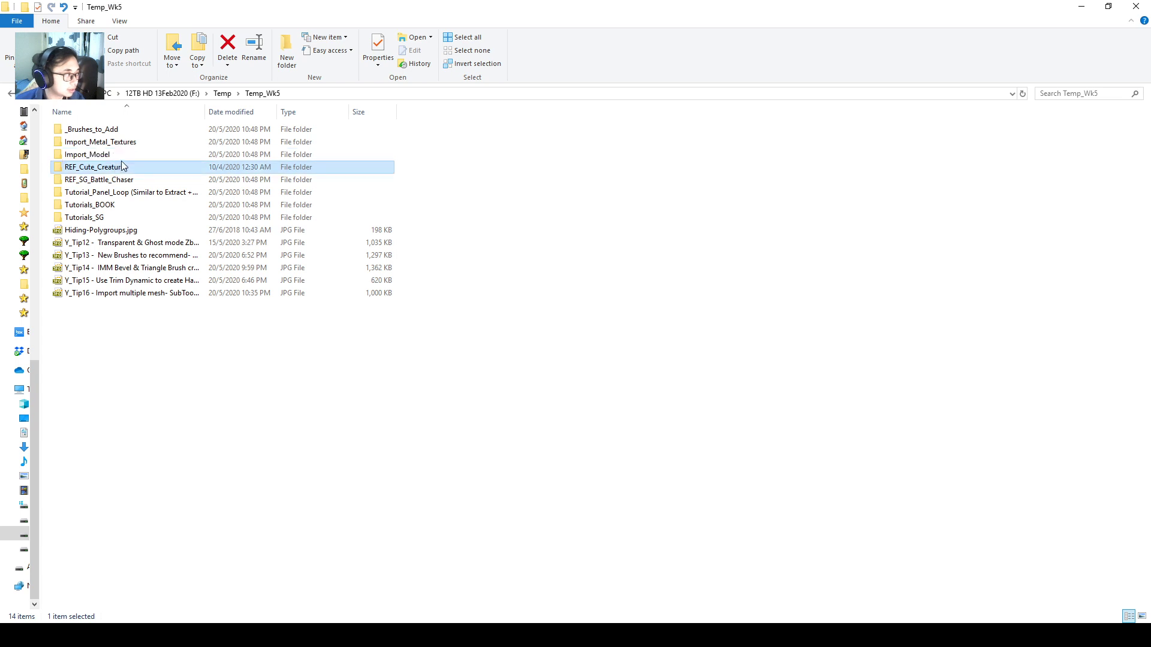
double_click(91, 154)
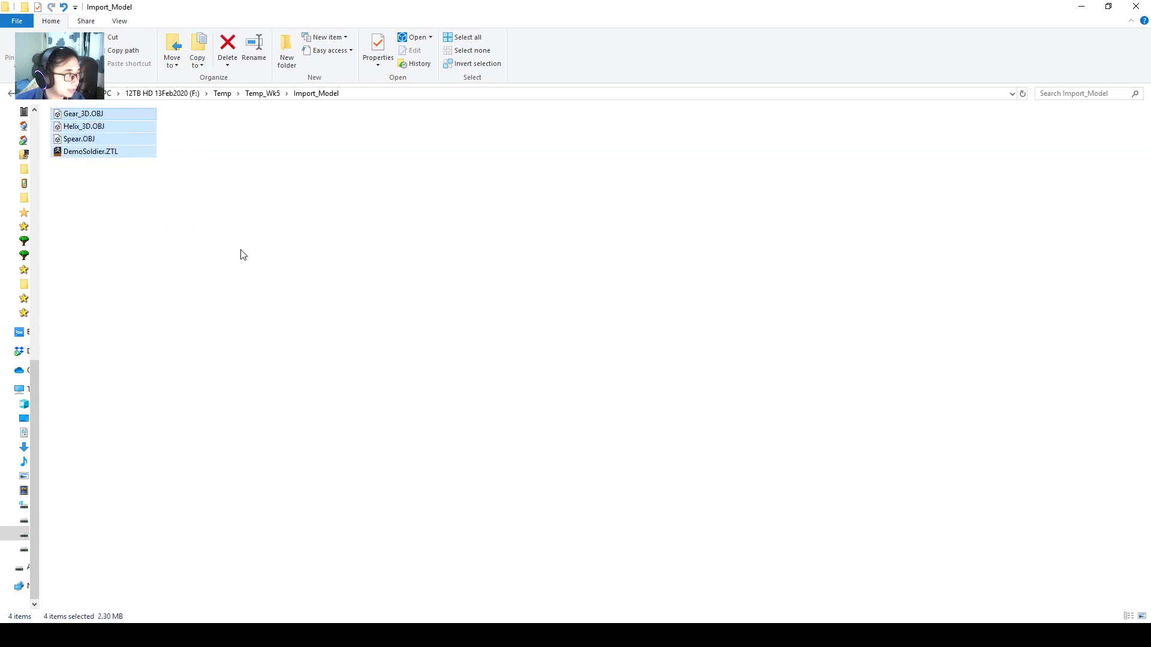
click(89, 151)
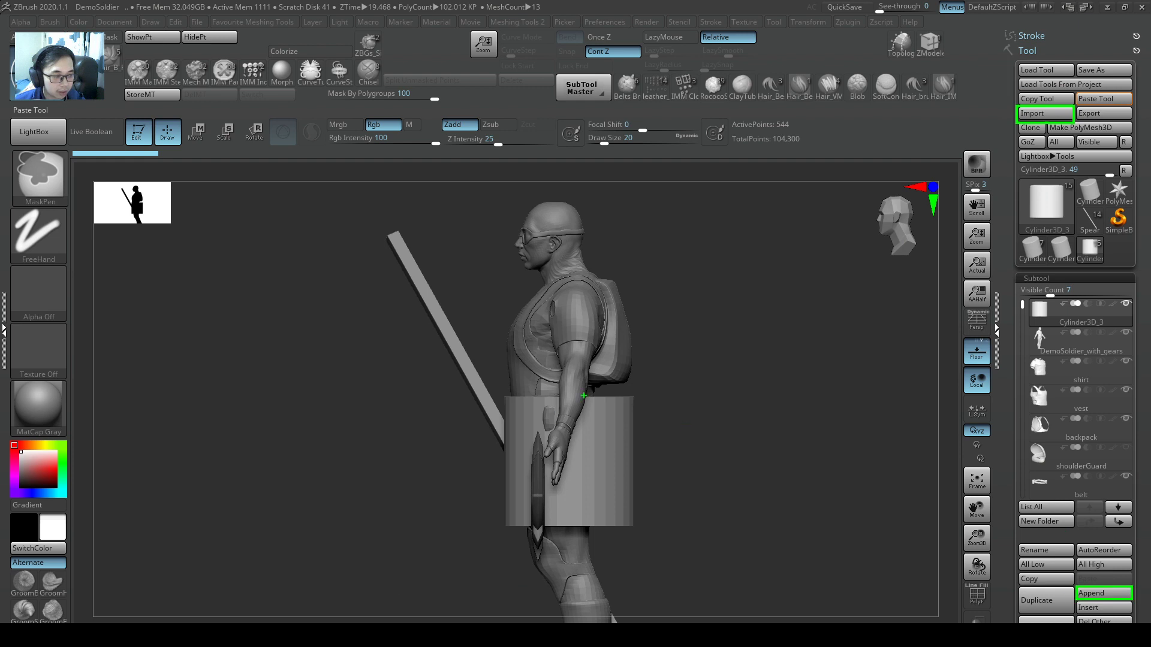
drag(602, 415, 668, 363)
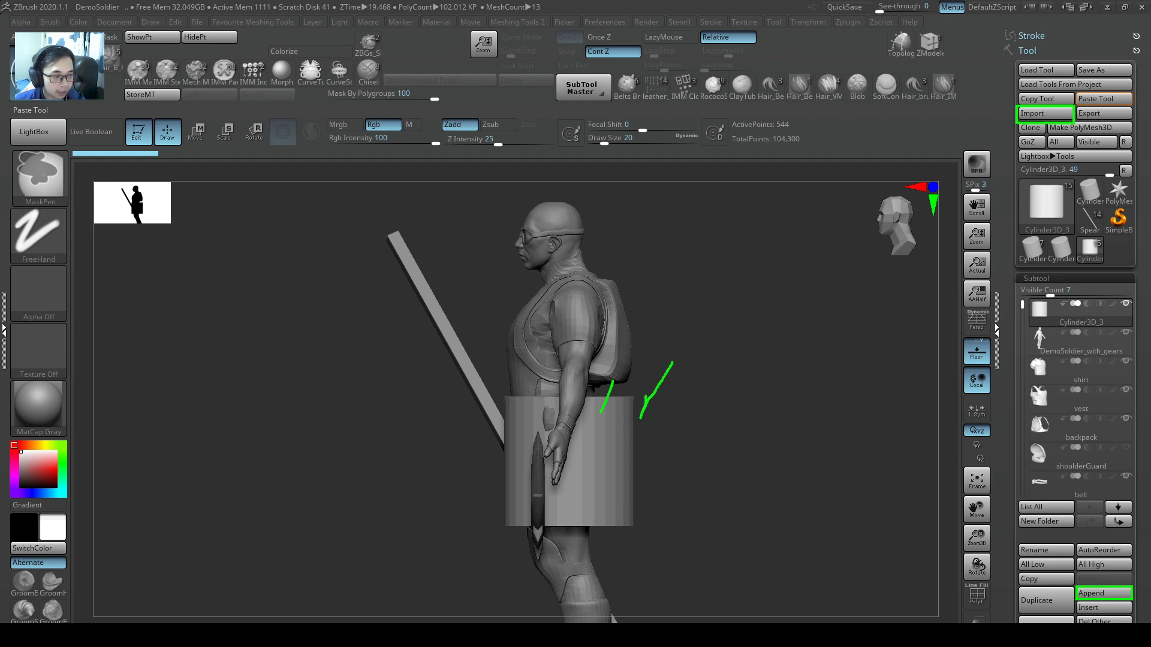